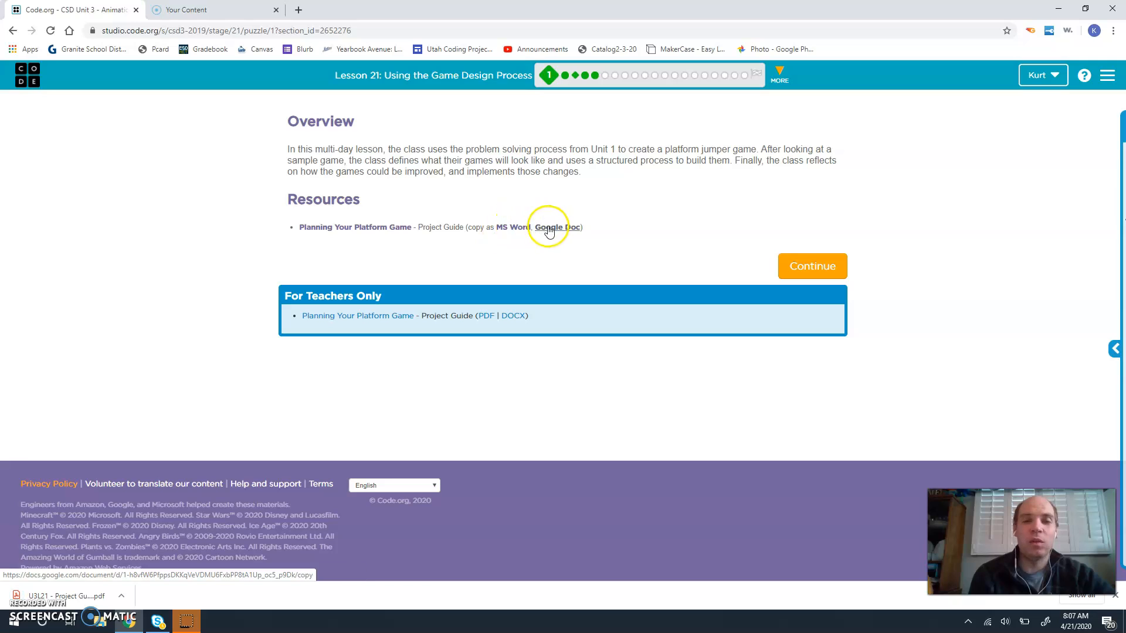
mouse_move(226, 399)
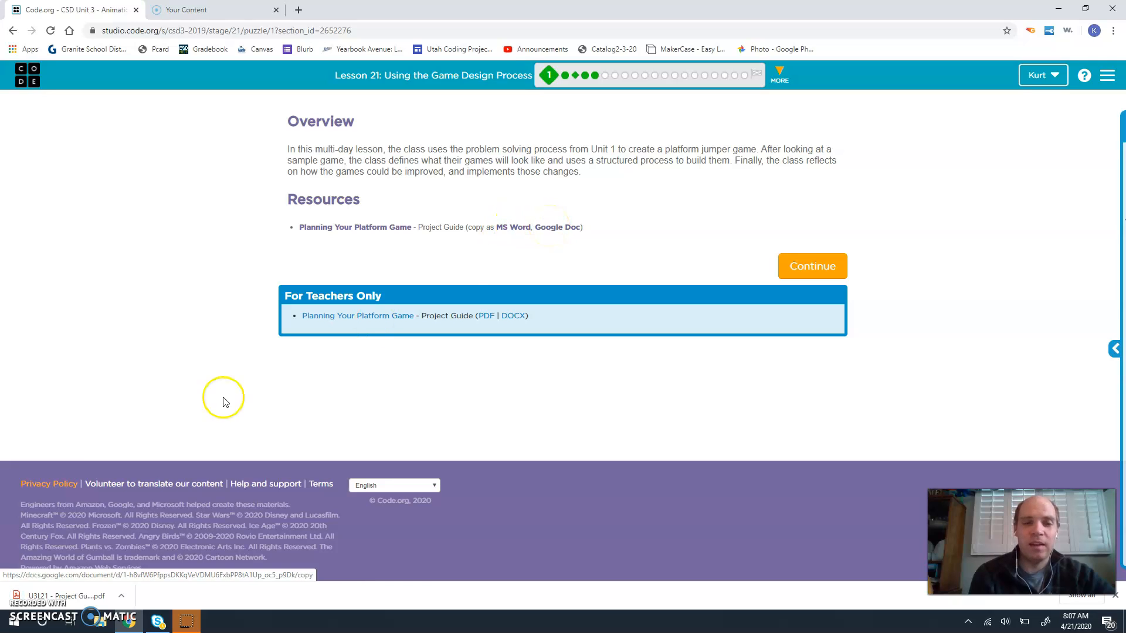
Open the downloaded U3L21 Project Guide PDF from the downloads bar
click(120, 595)
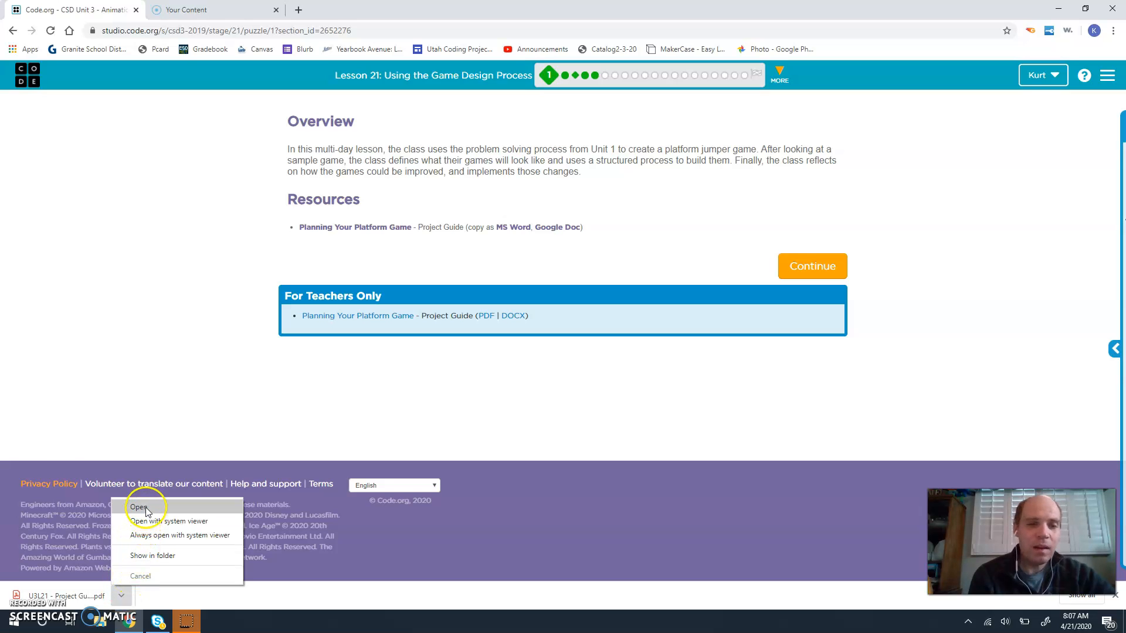
click(139, 508)
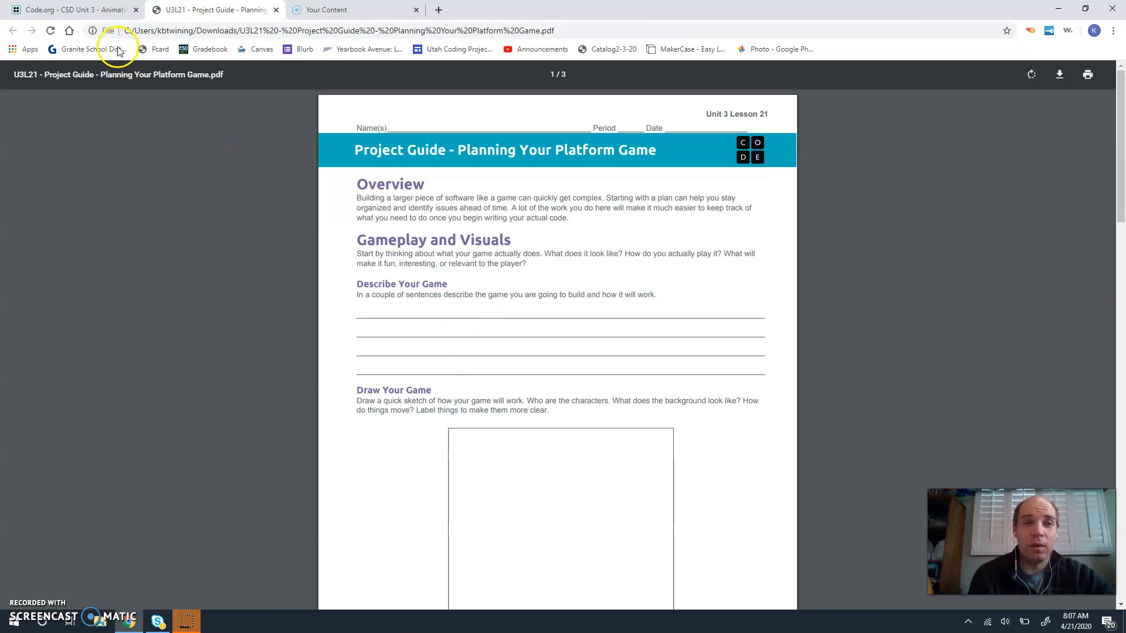
click(72, 10)
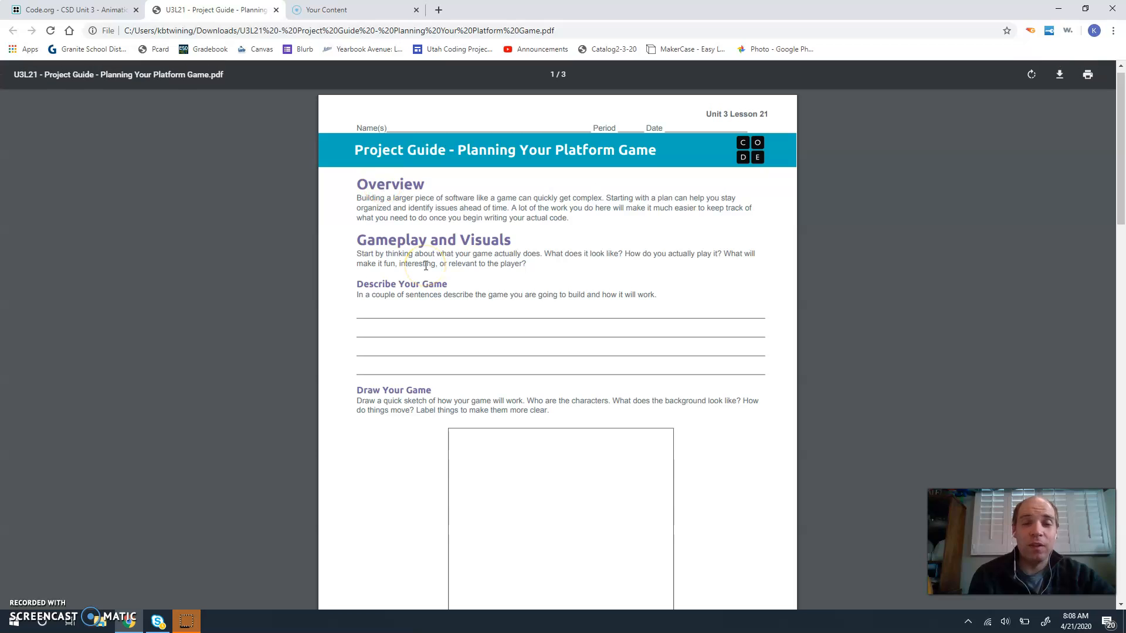
scroll(down, 3)
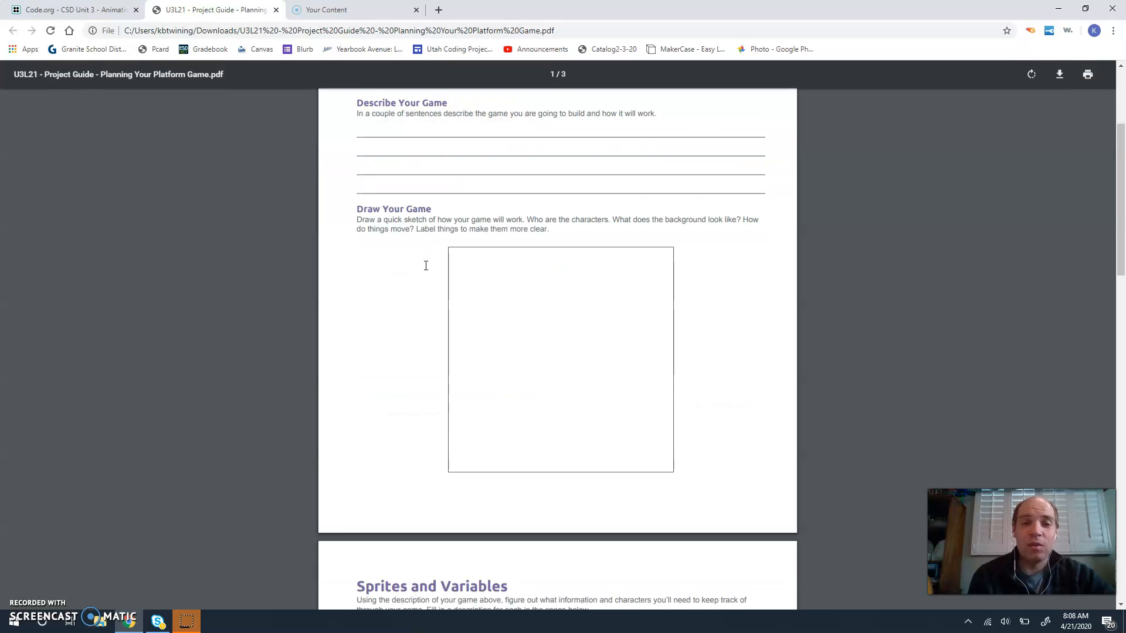
scroll(down, 3)
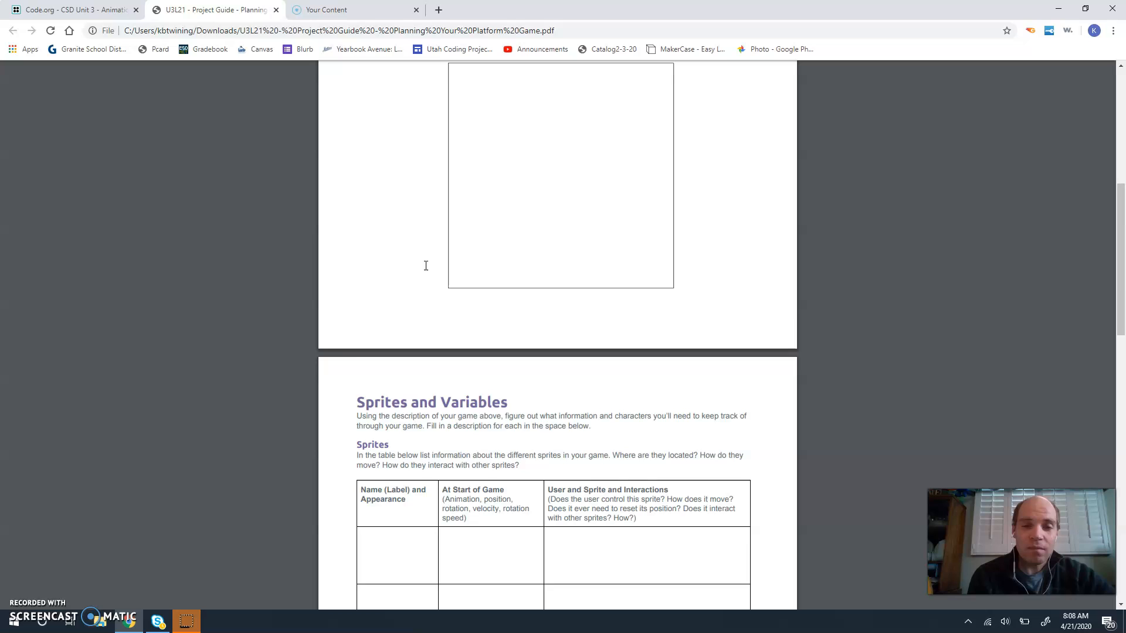
scroll(down, 3)
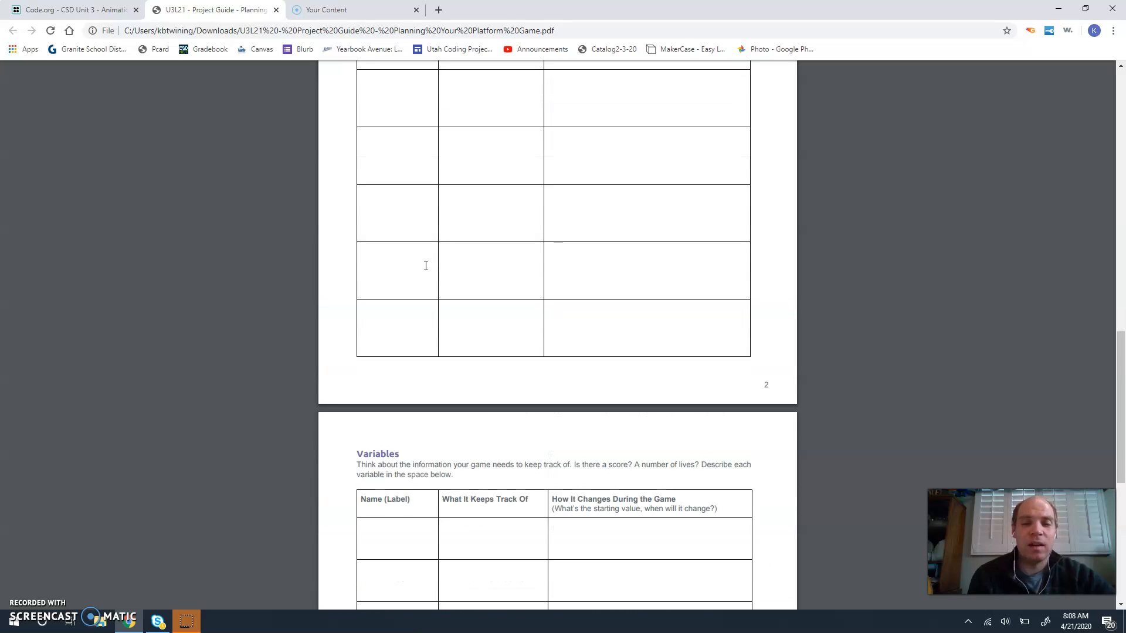
scroll(down, 3)
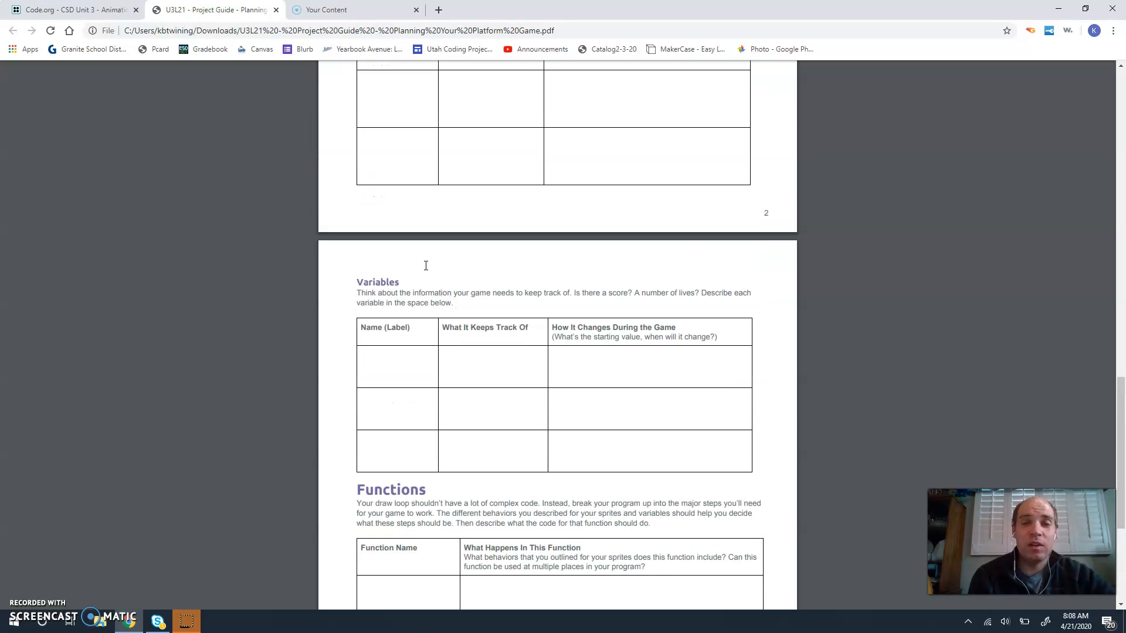
scroll(up, 3)
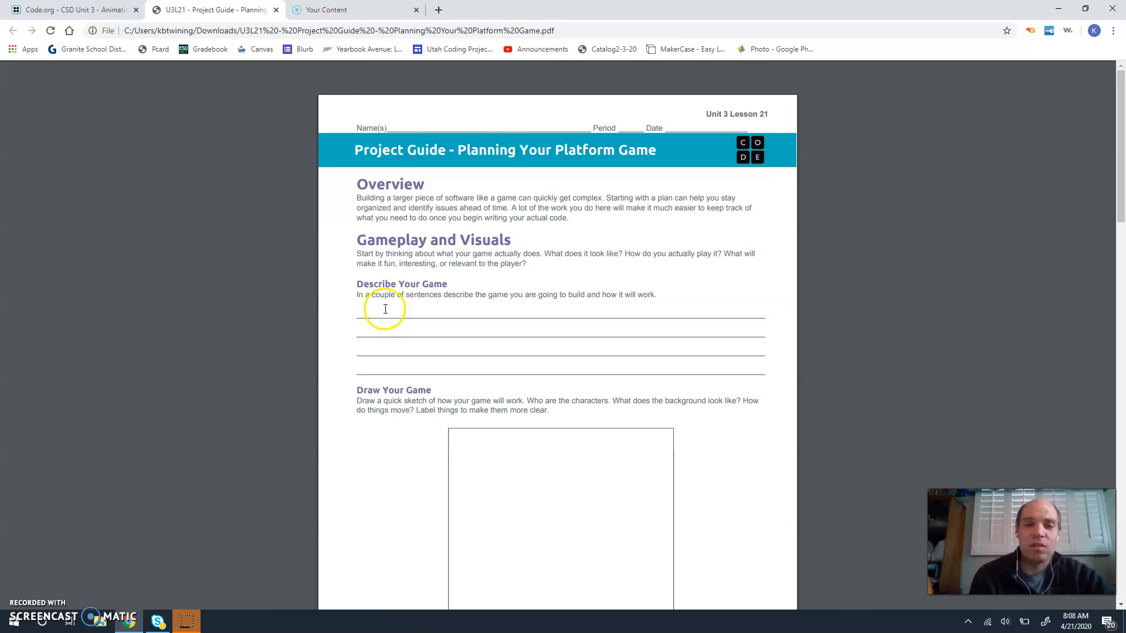
mouse_move(460, 285)
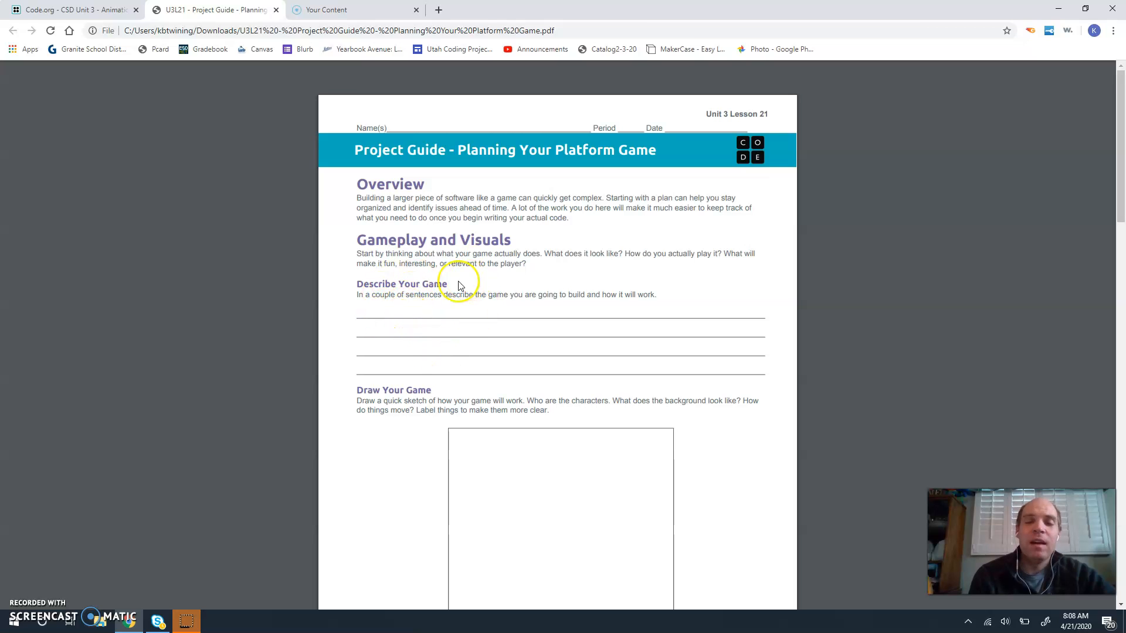
scroll(down, 3)
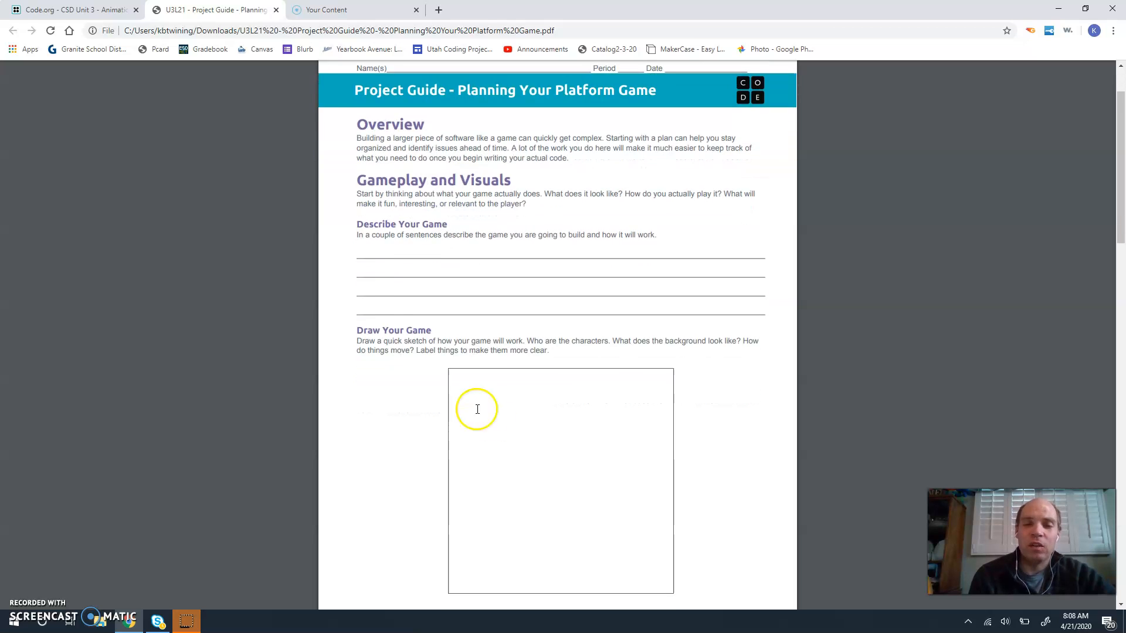
scroll(down, 3)
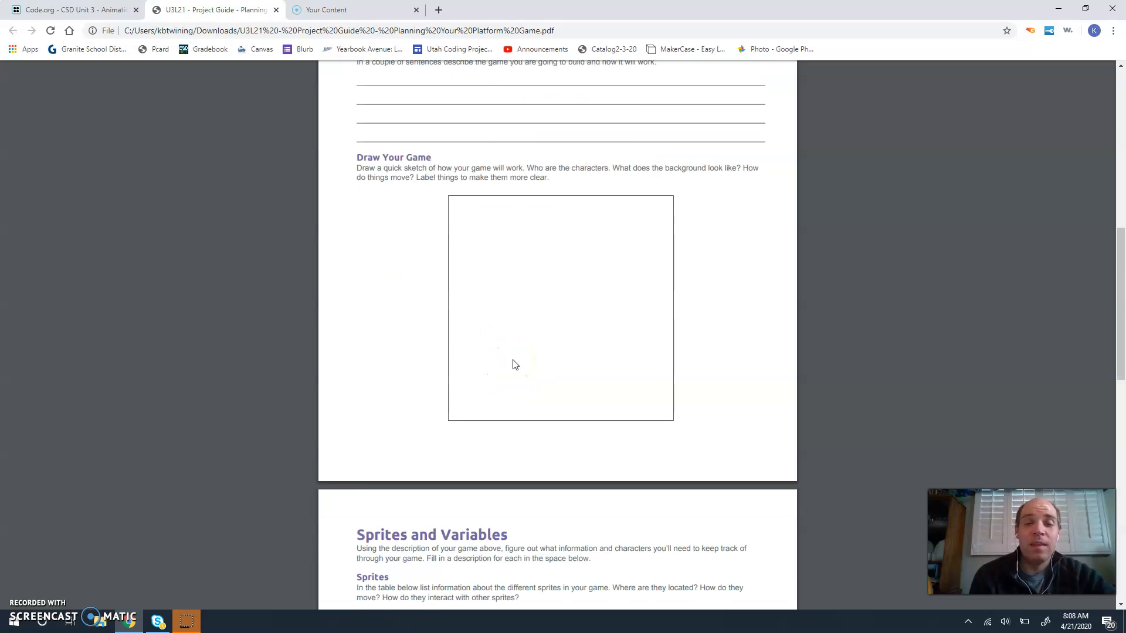
scroll(down, 3)
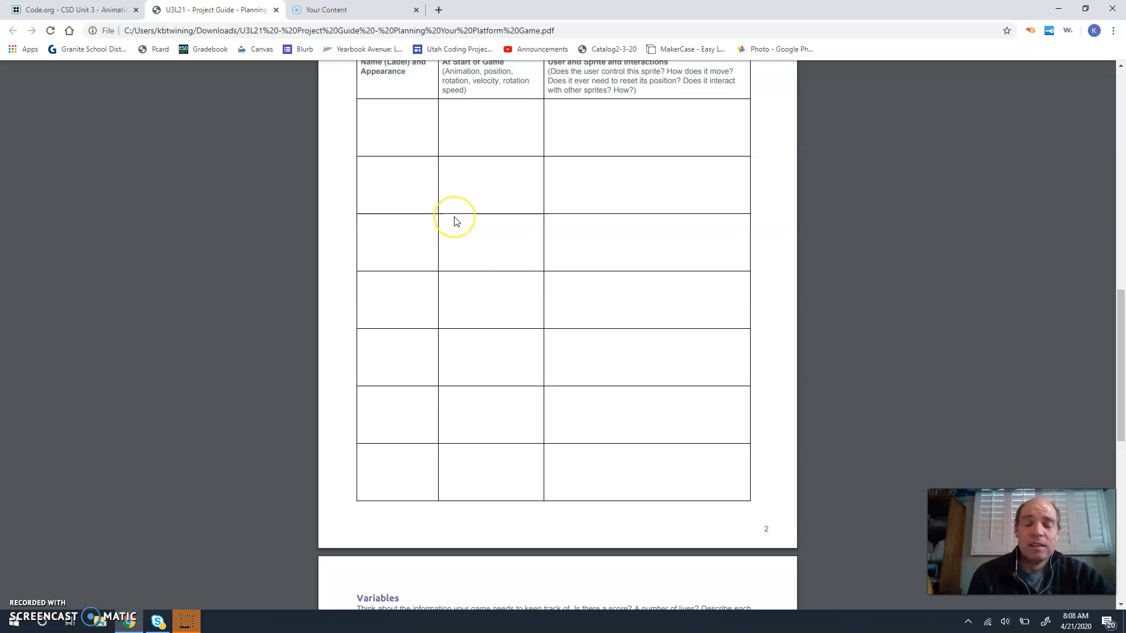
scroll(down, 3)
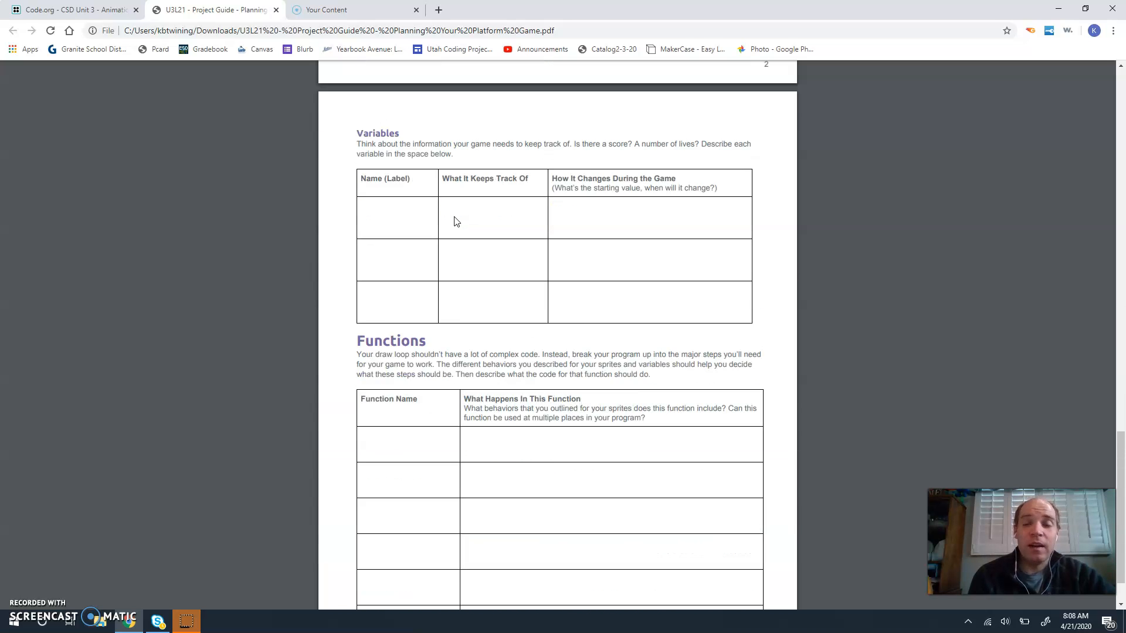
scroll(down, 3)
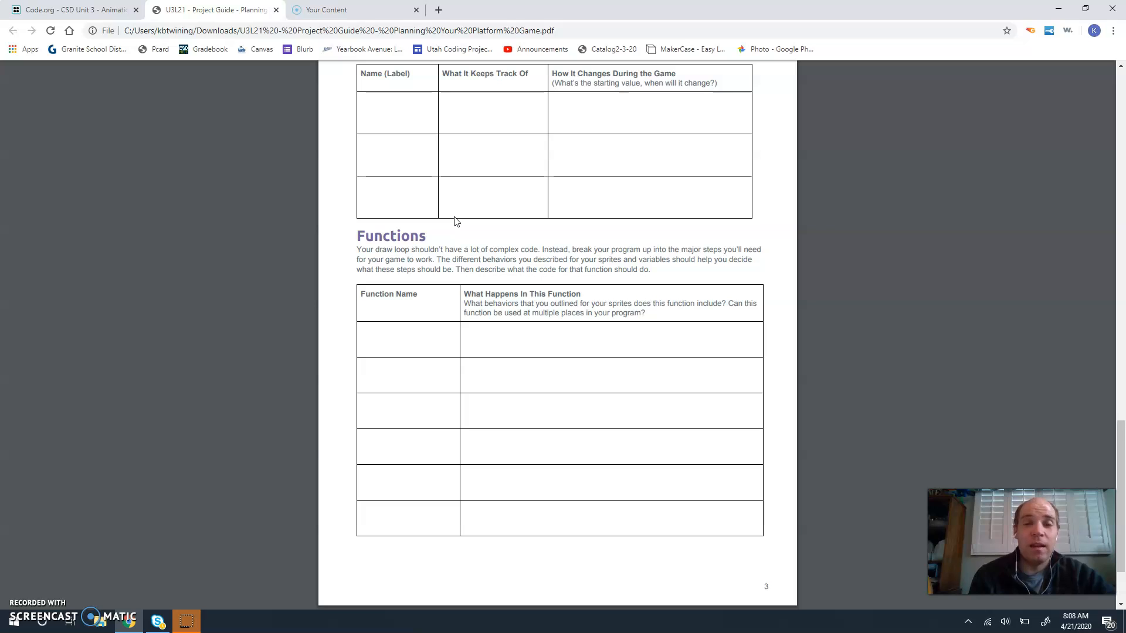
scroll(up, 3)
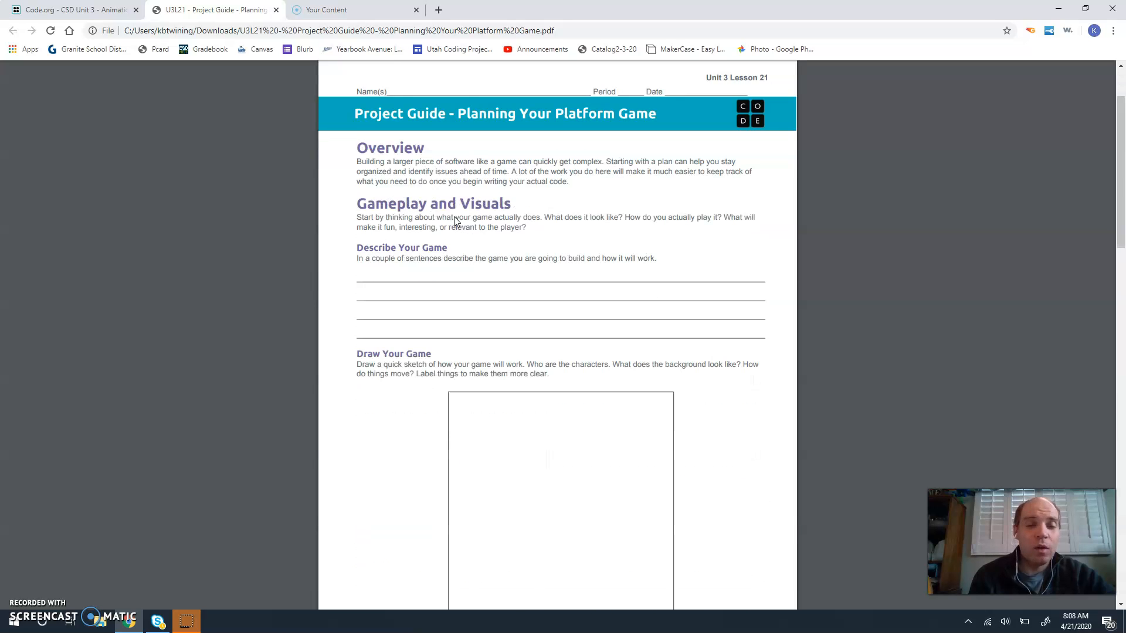
scroll(down, 3)
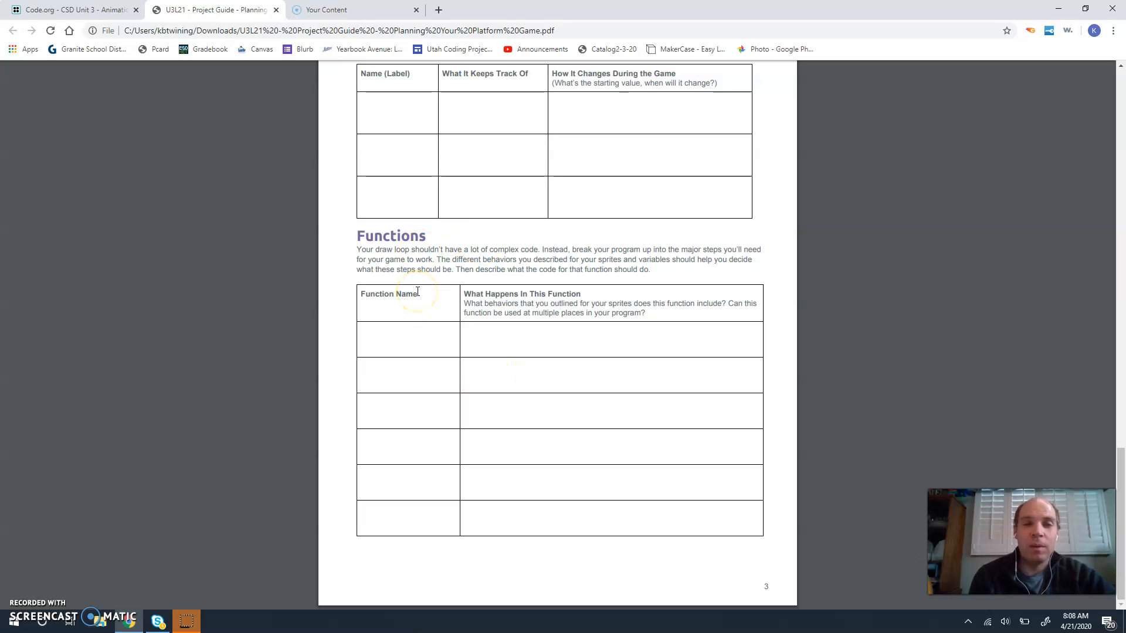
scroll(up, 3)
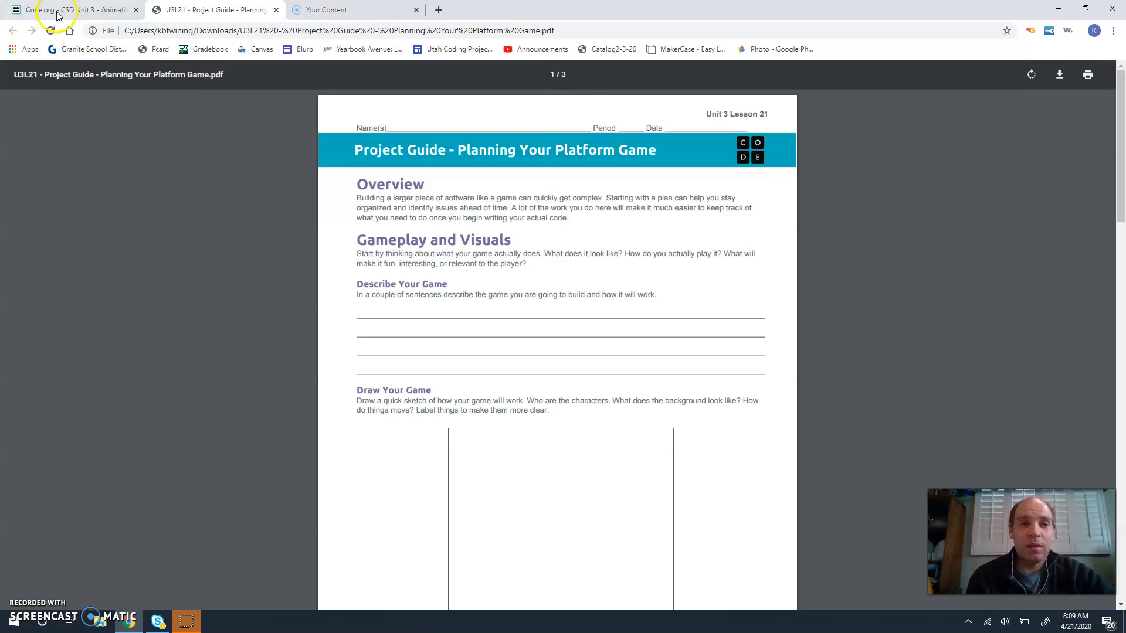
Return to the Code.org lesson and continue to the Platform Jumper level
click(68, 10)
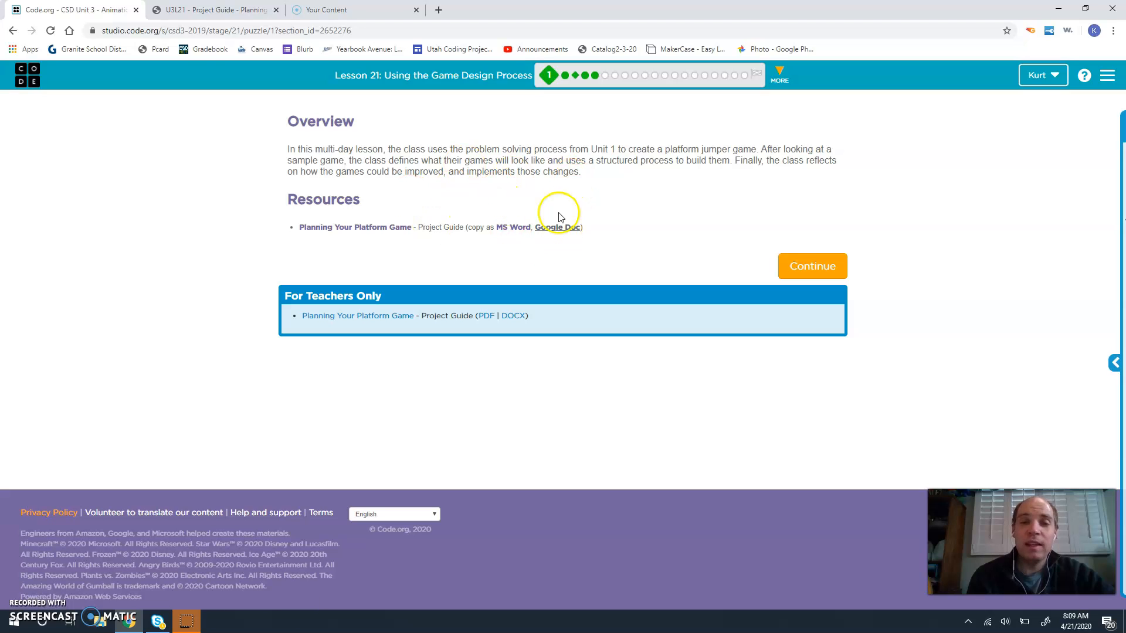
mouse_move(605, 75)
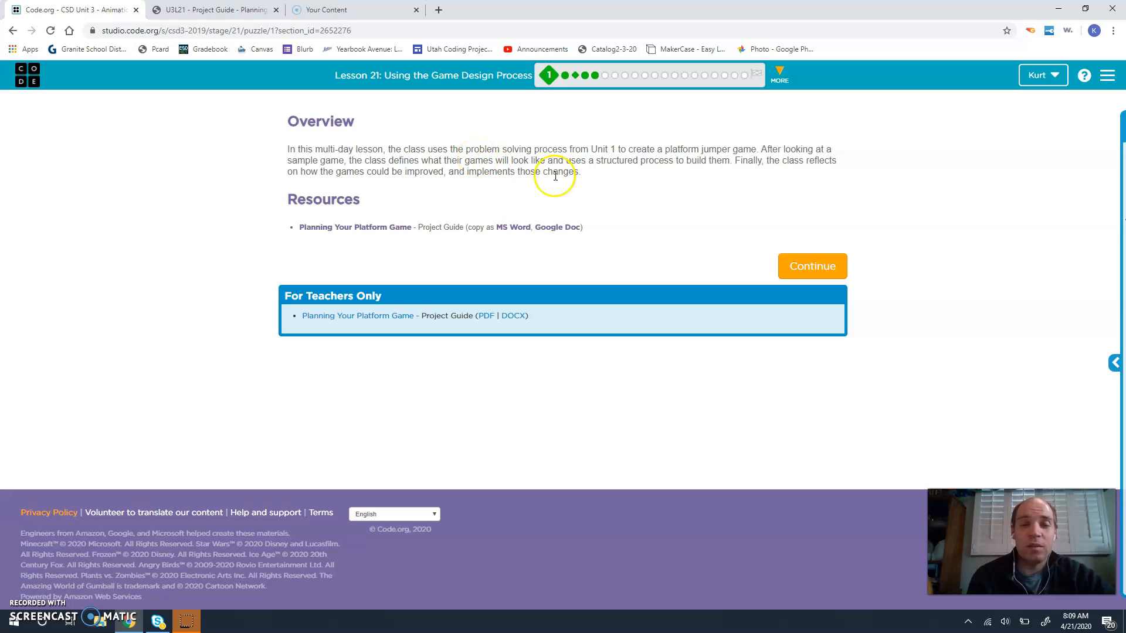
click(812, 266)
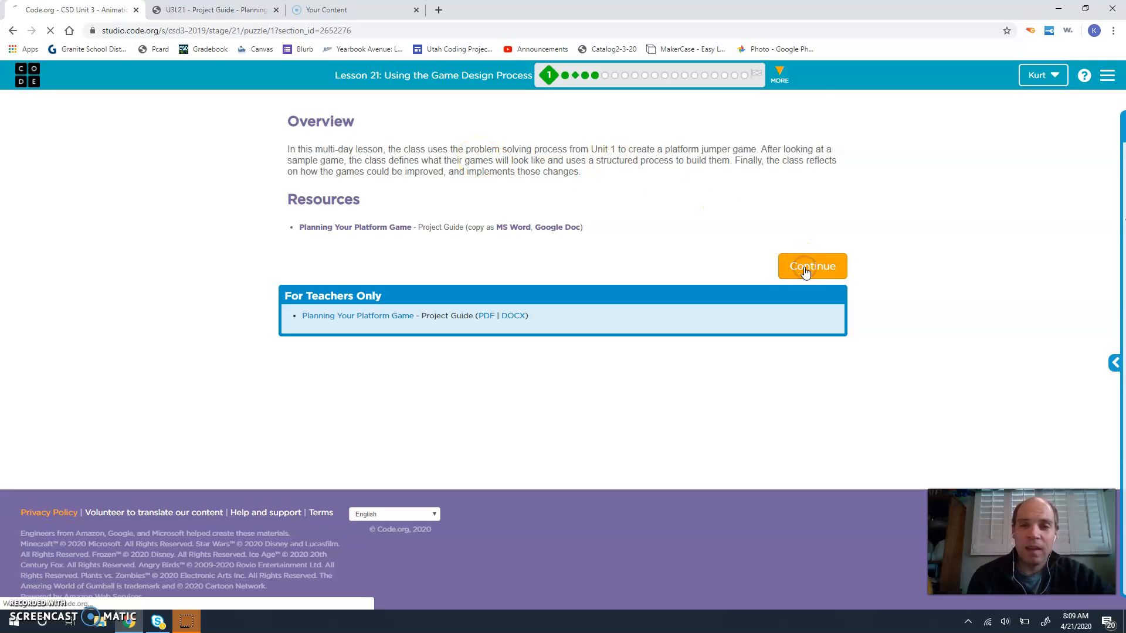
click(812, 266)
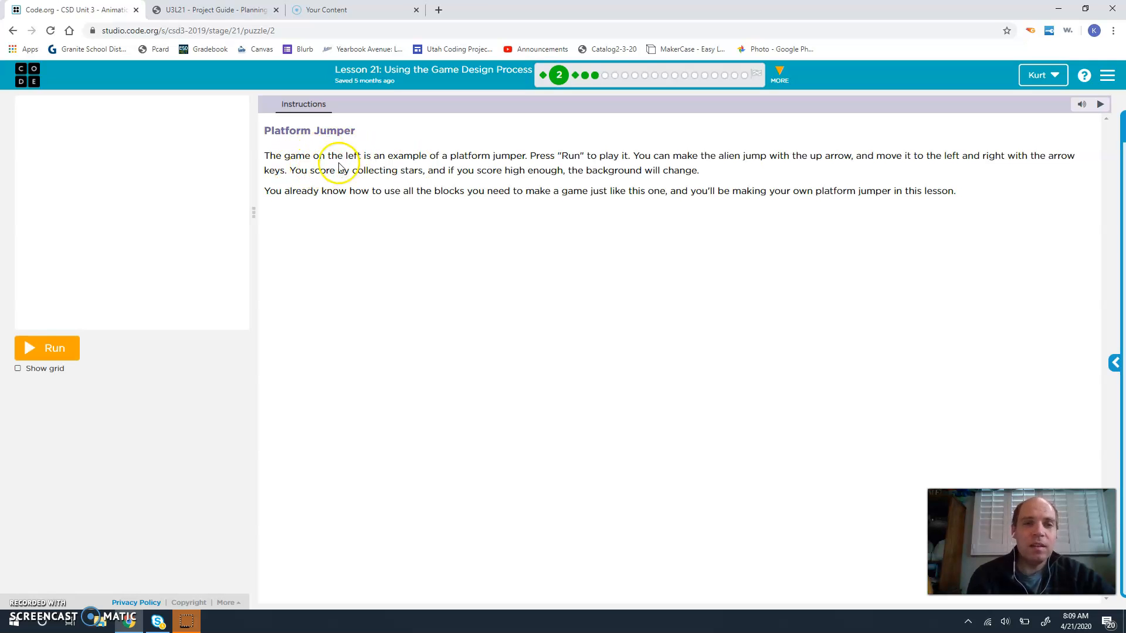
mouse_move(427, 156)
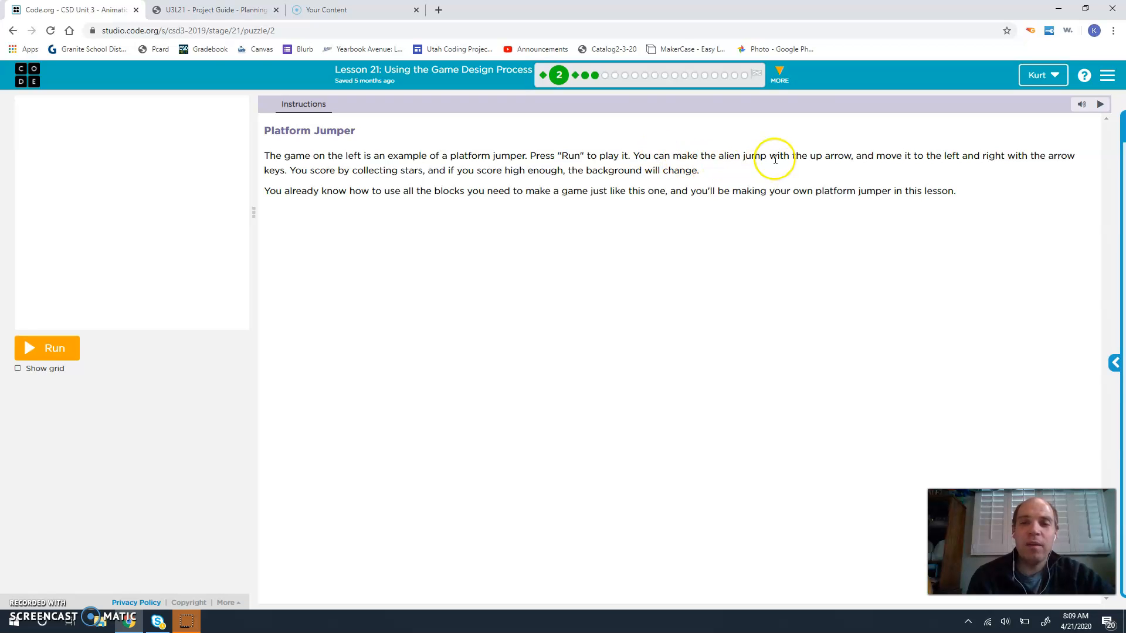
mouse_move(949, 160)
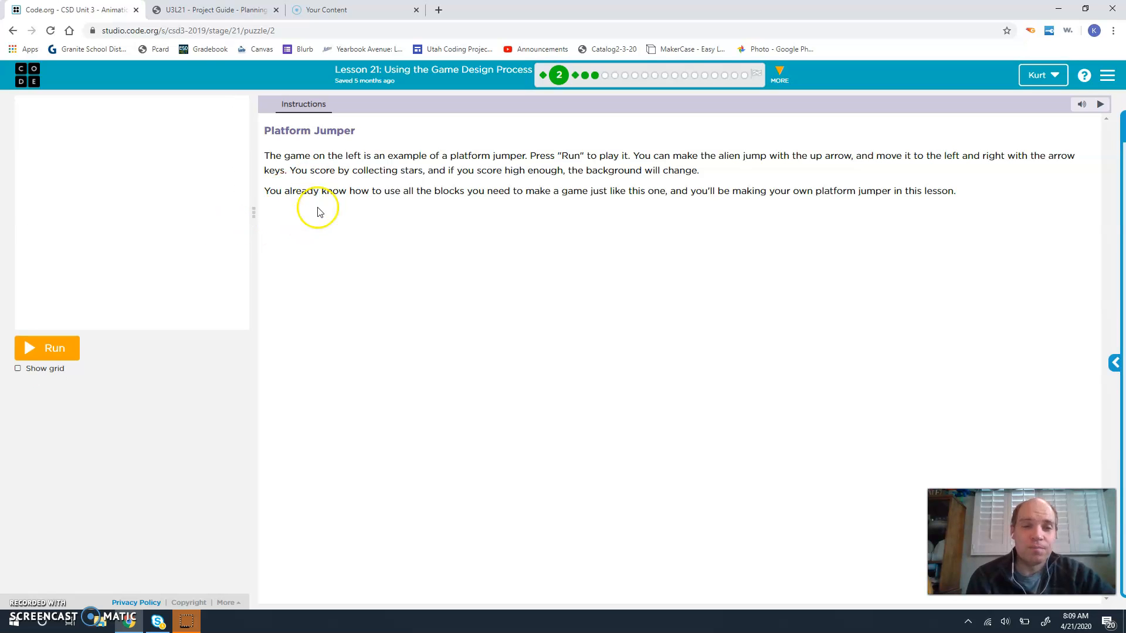
mouse_move(473, 186)
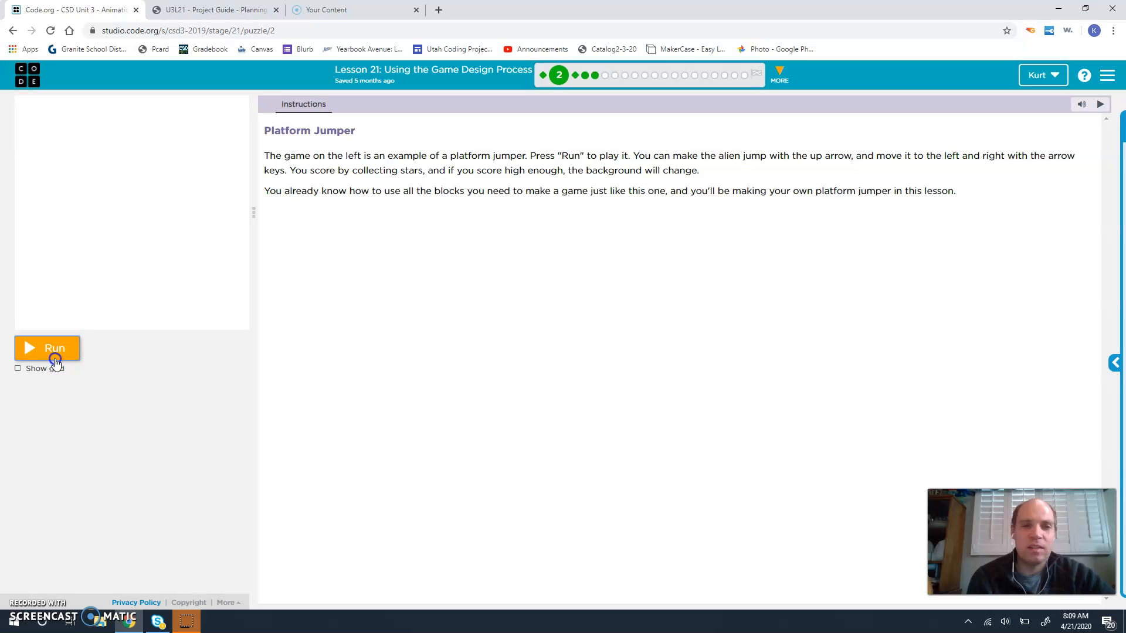
Run the sample platform jumper game to a score of 24, then finish the level
click(46, 348)
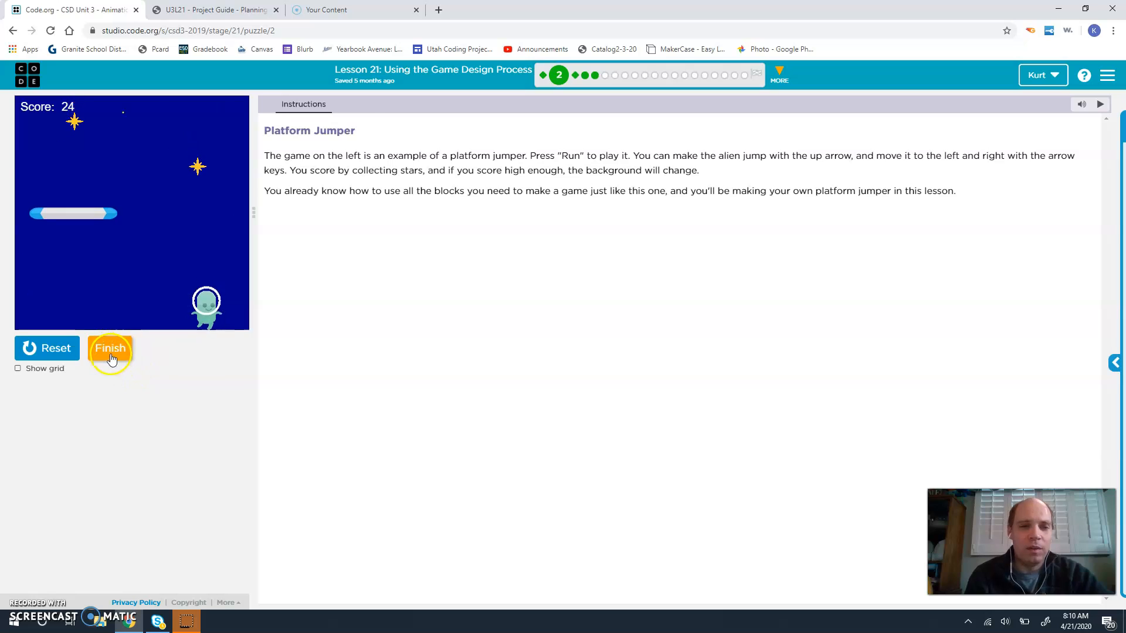
click(111, 348)
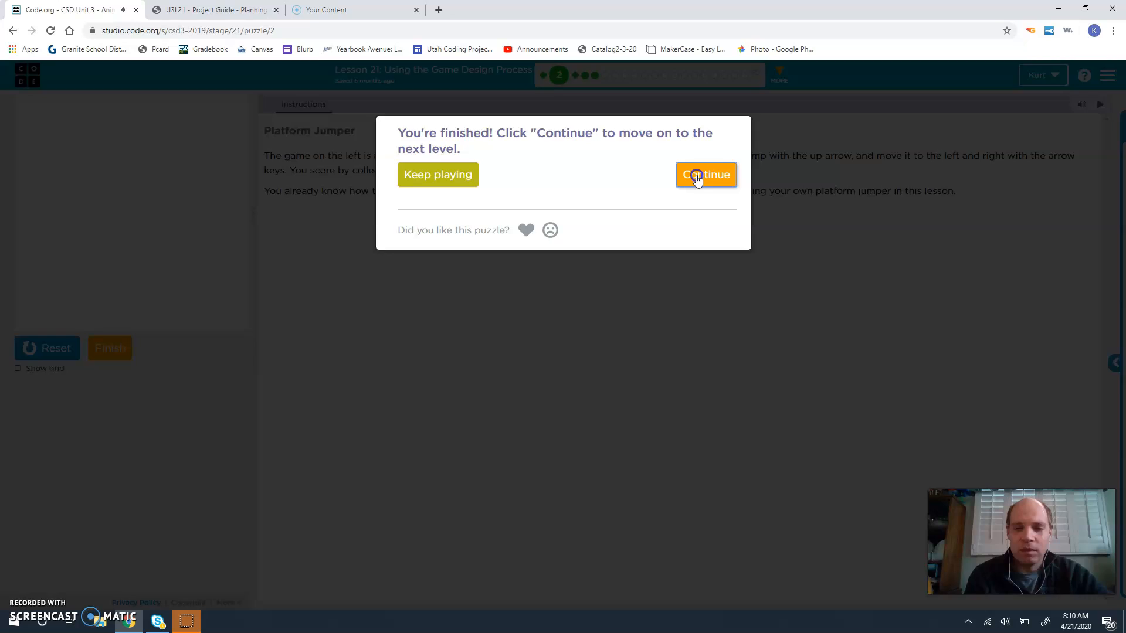
Continue to level 3, the Build a Platform Jumper introduction
click(704, 175)
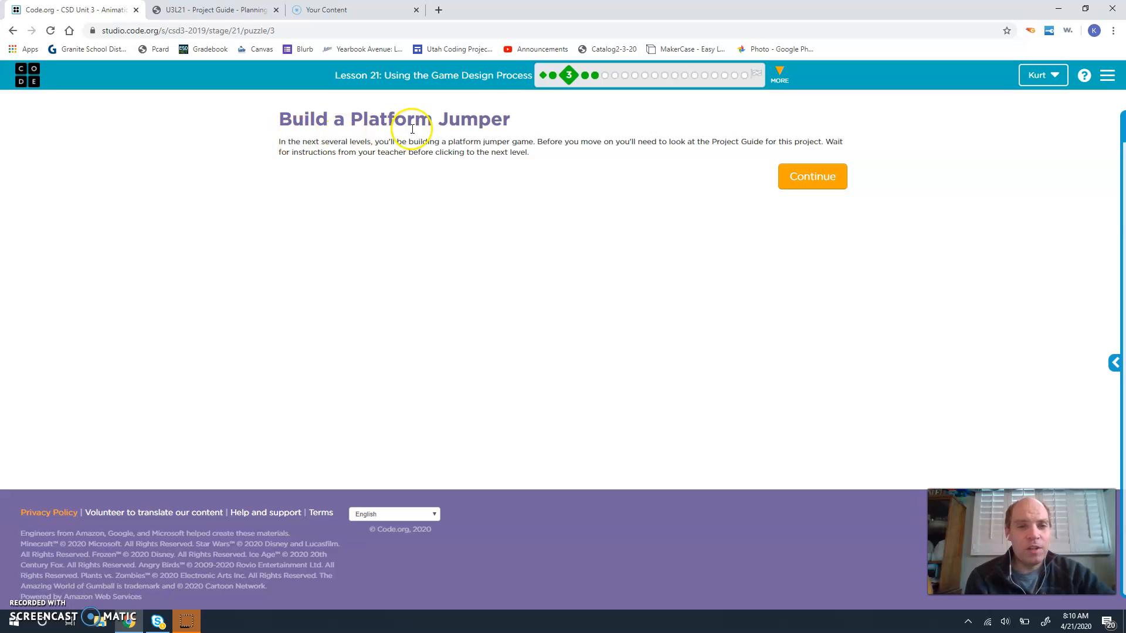
mouse_move(379, 143)
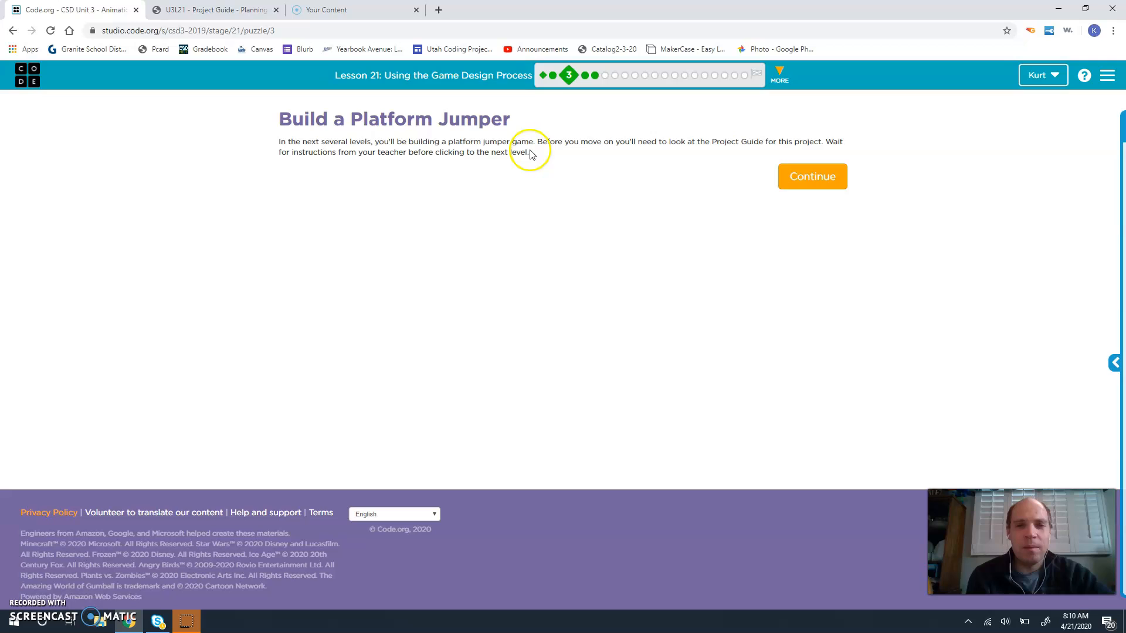
mouse_move(707, 135)
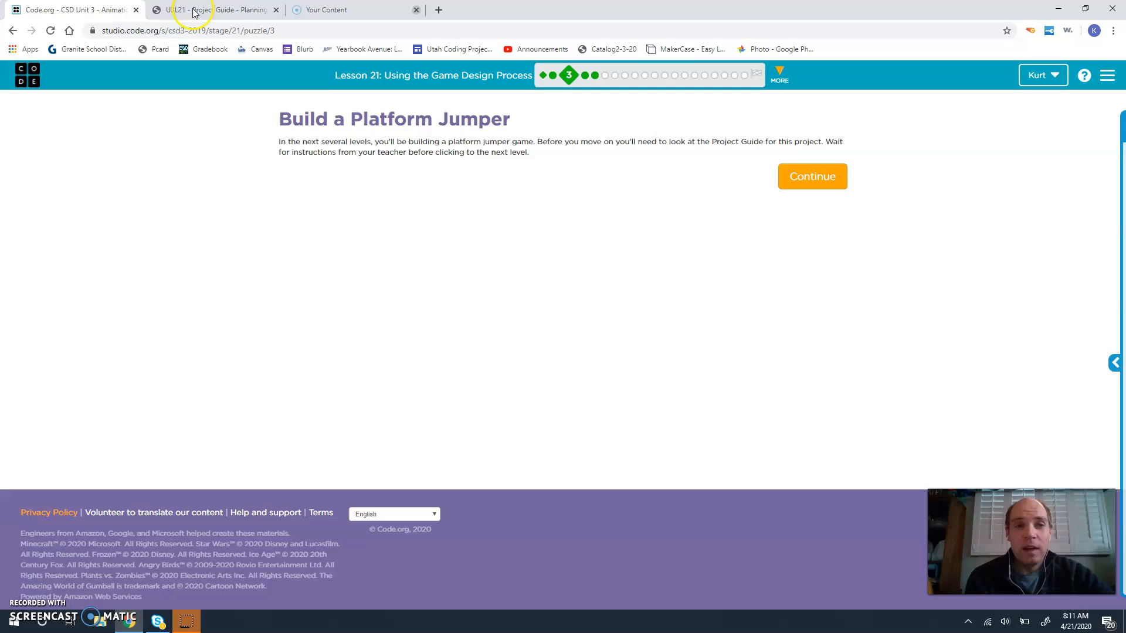
Go back to the Lesson Overview bubble and open the teacher exemplar Planning Your Platform Game guide
click(216, 9)
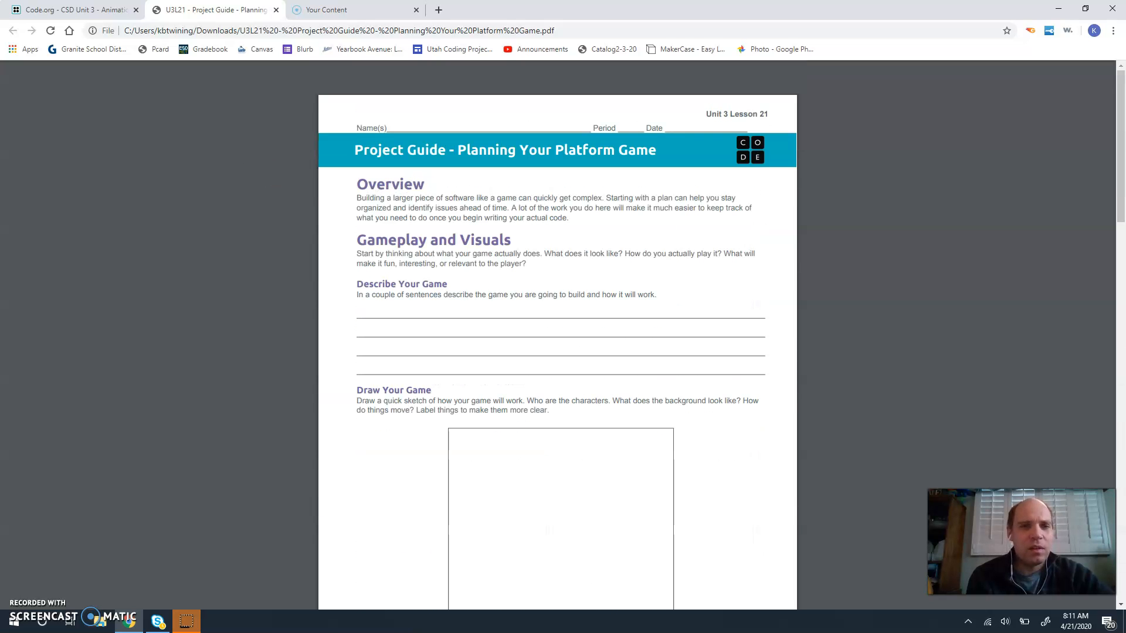
click(72, 10)
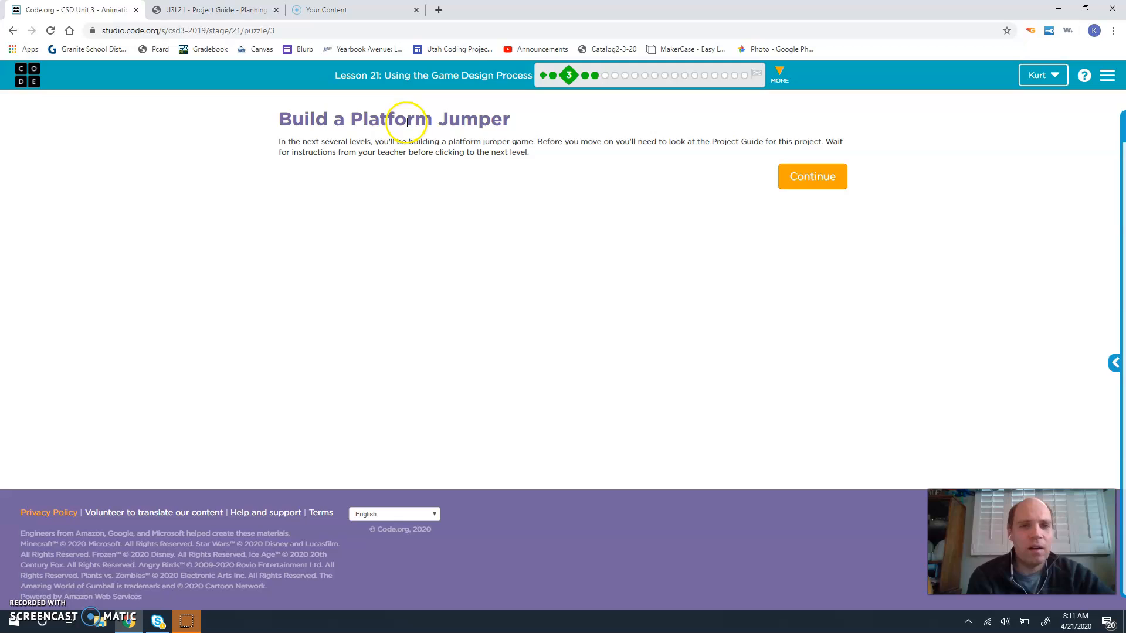
click(542, 75)
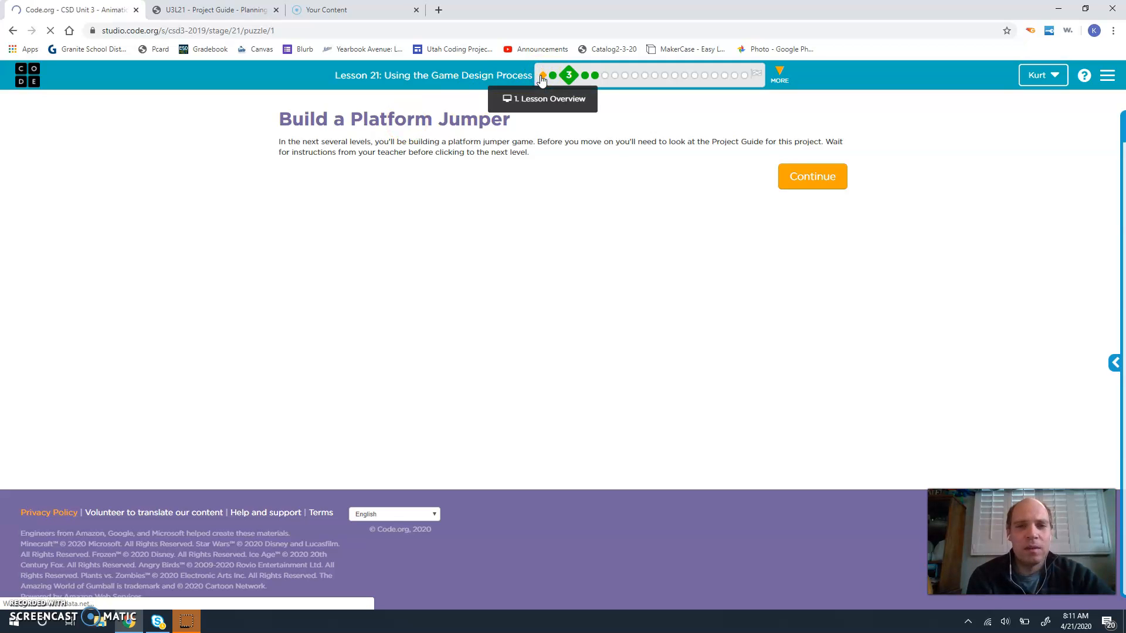
click(547, 75)
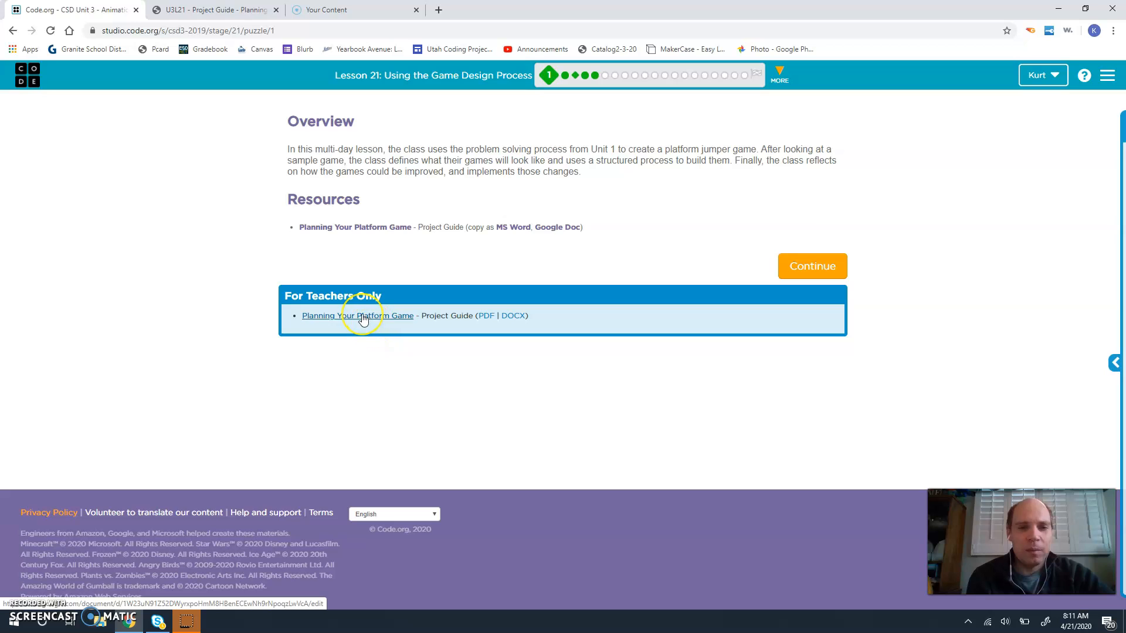
click(356, 316)
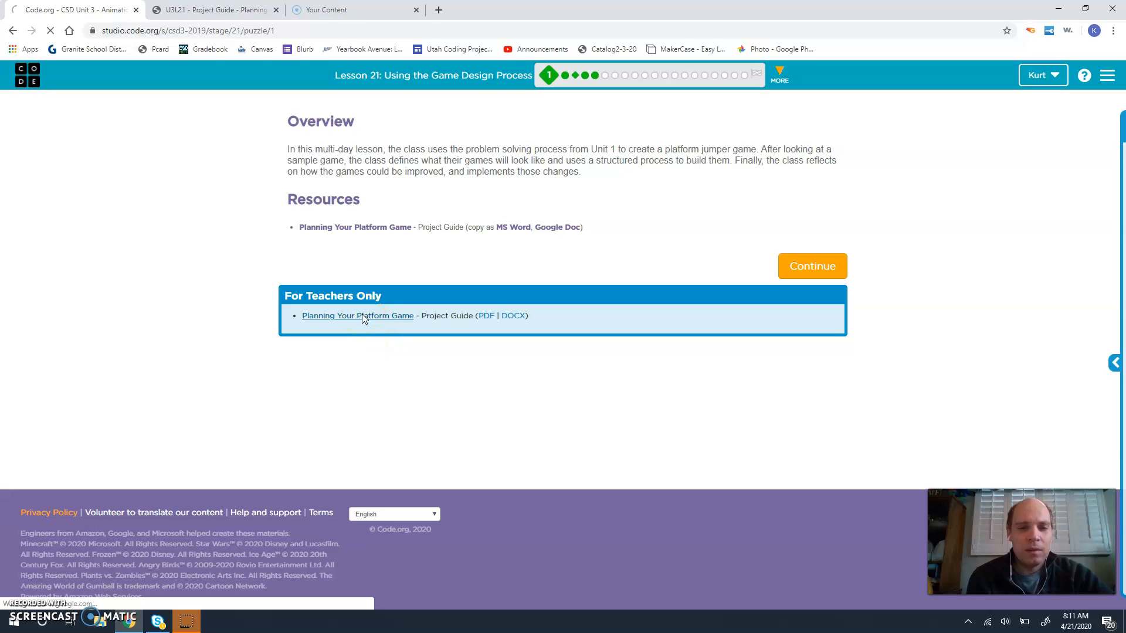
click(358, 316)
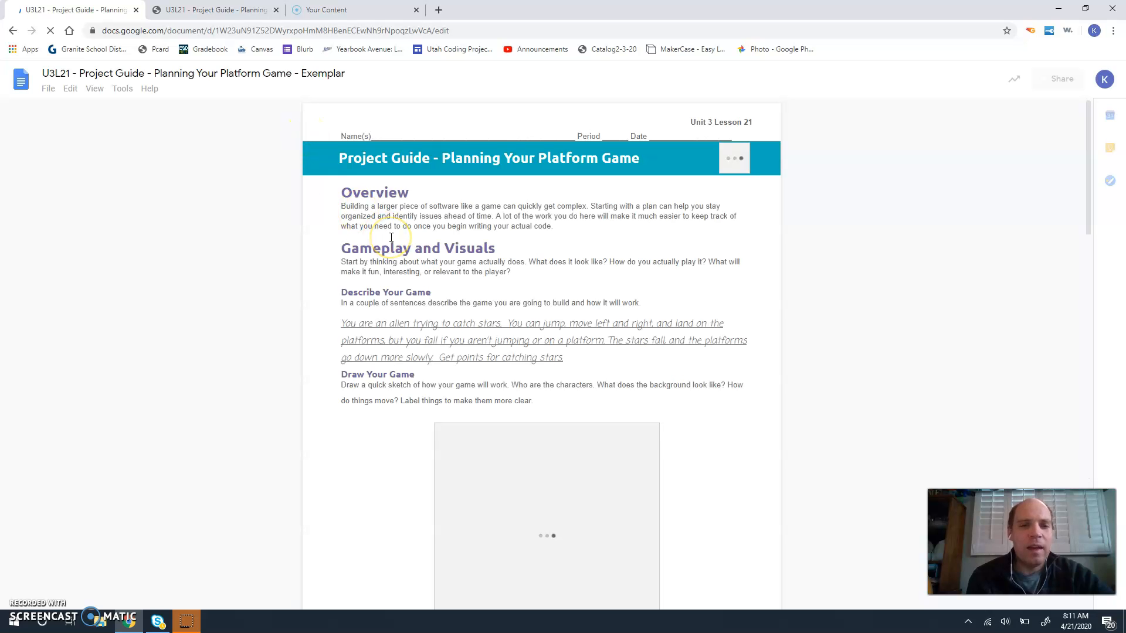
Scroll the exemplar Google Doc down to the Functions table, then go back to the lesson
scroll(down, 3)
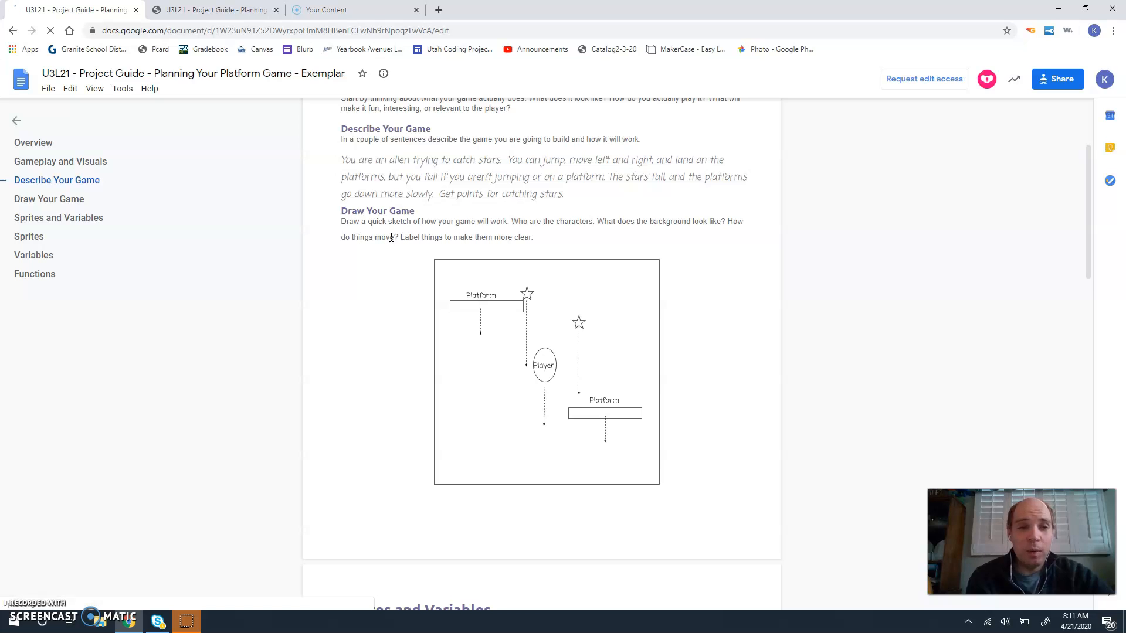
scroll(down, 3)
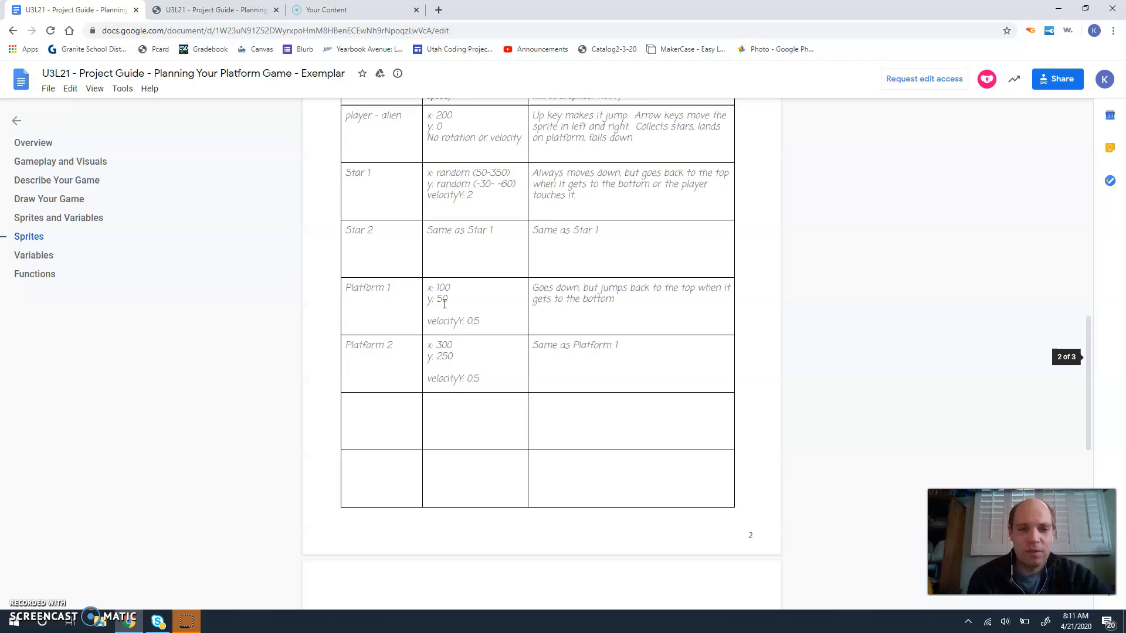
scroll(down, 3)
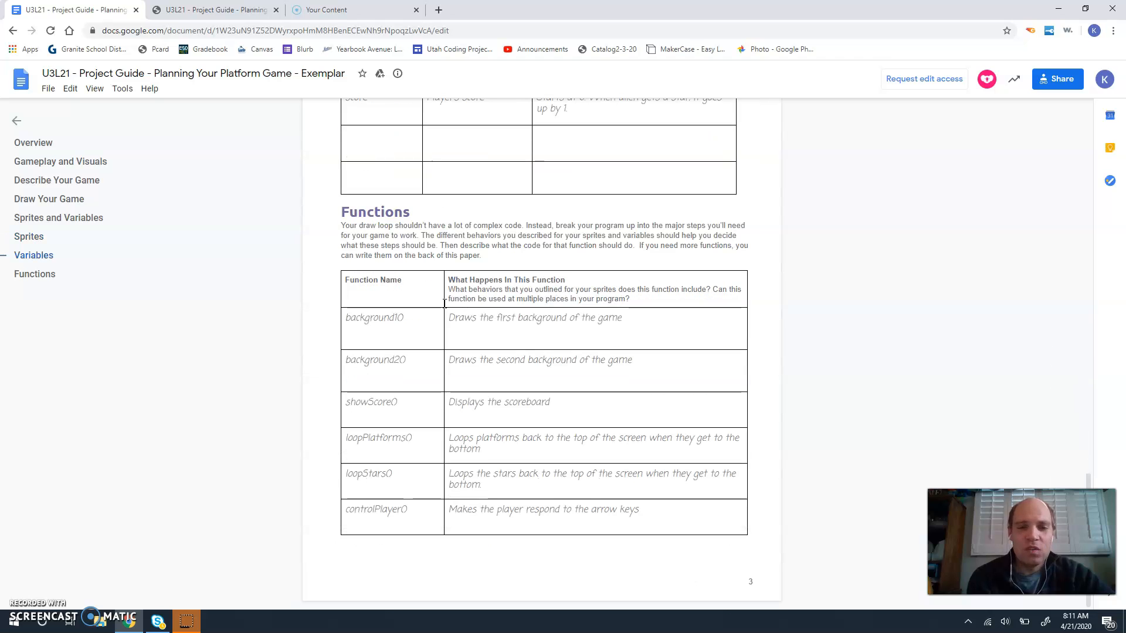
mouse_move(187, 165)
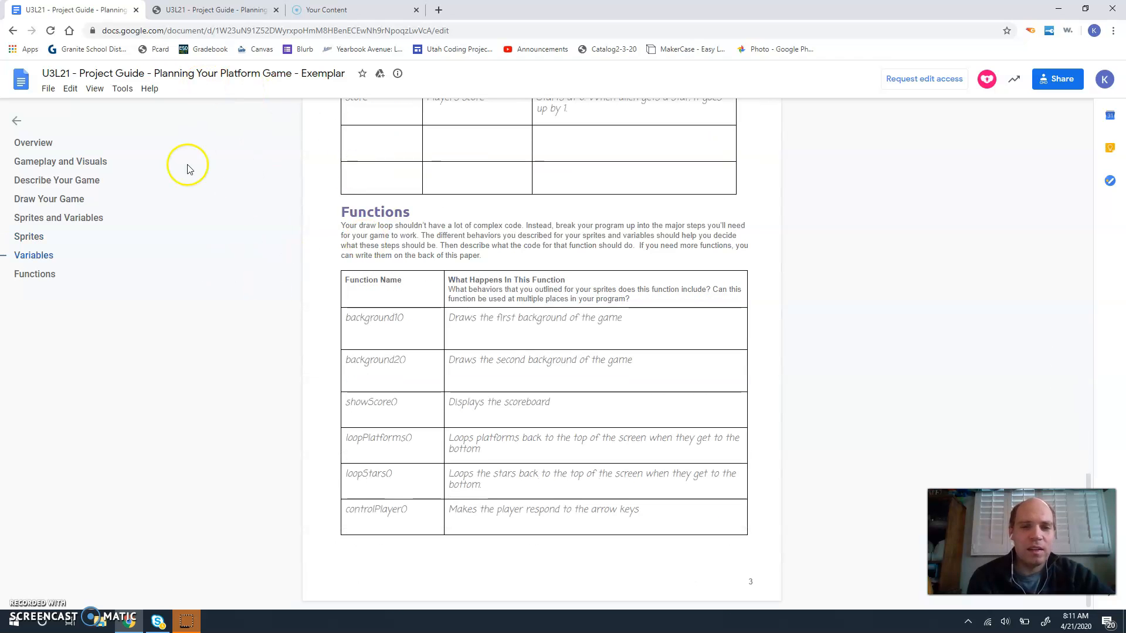
mouse_move(13, 30)
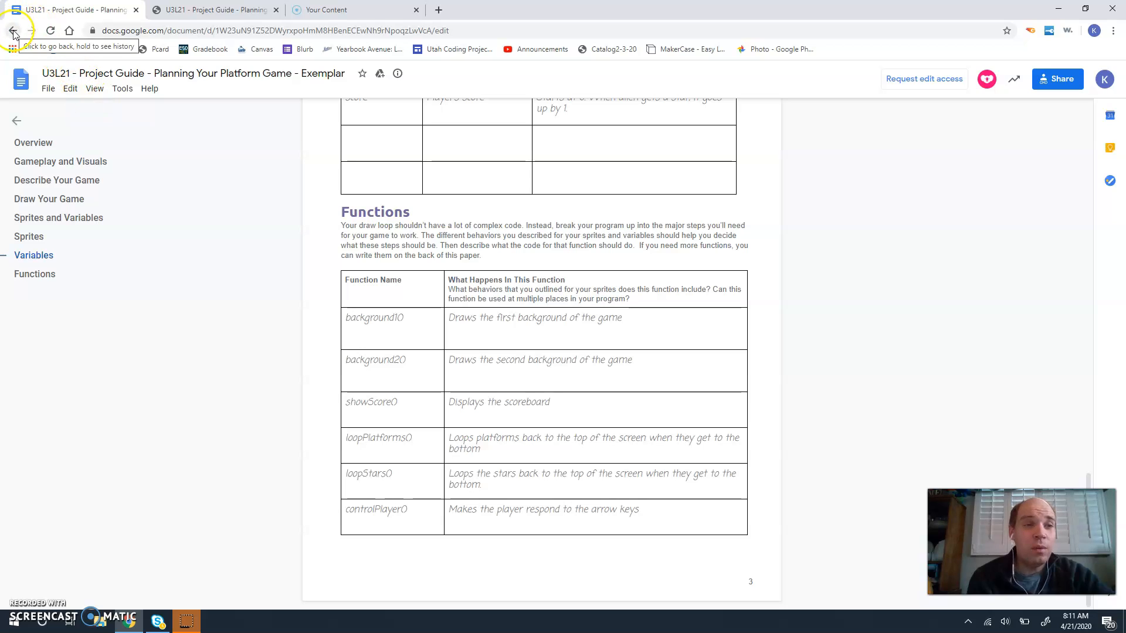
click(13, 31)
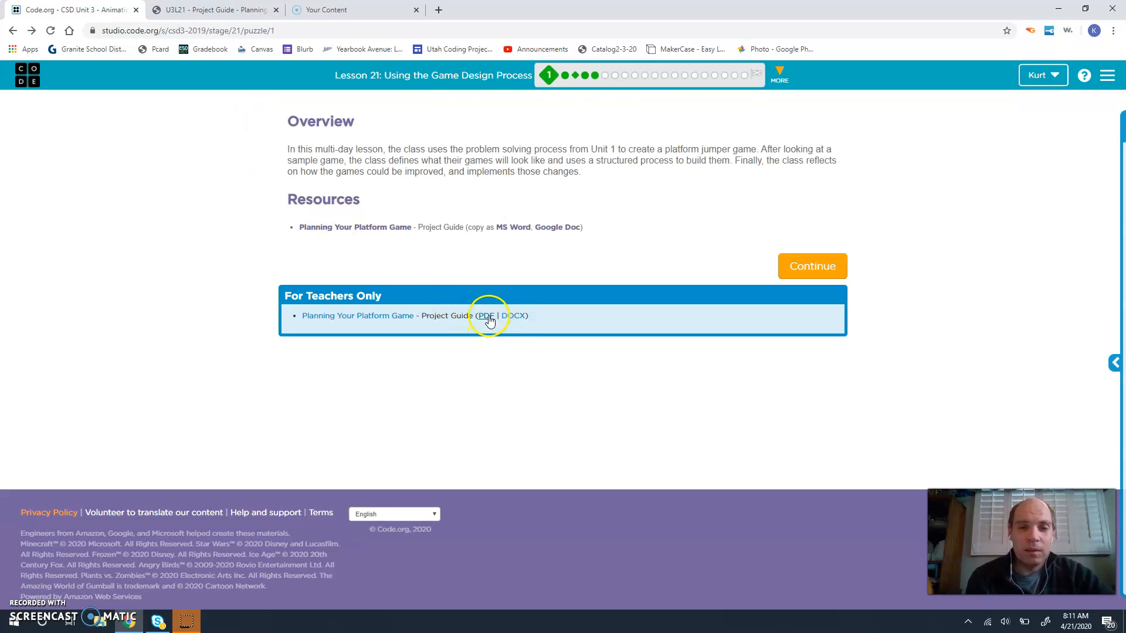
Download the teacher exemplar project guide PDF and open it in its own tab
click(486, 315)
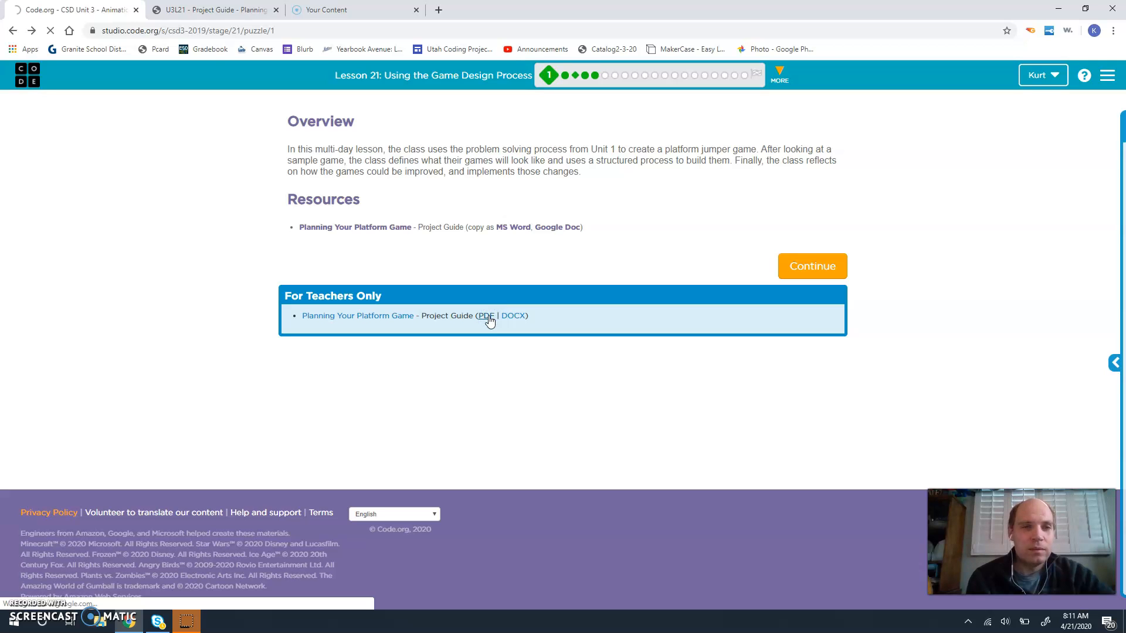
click(486, 316)
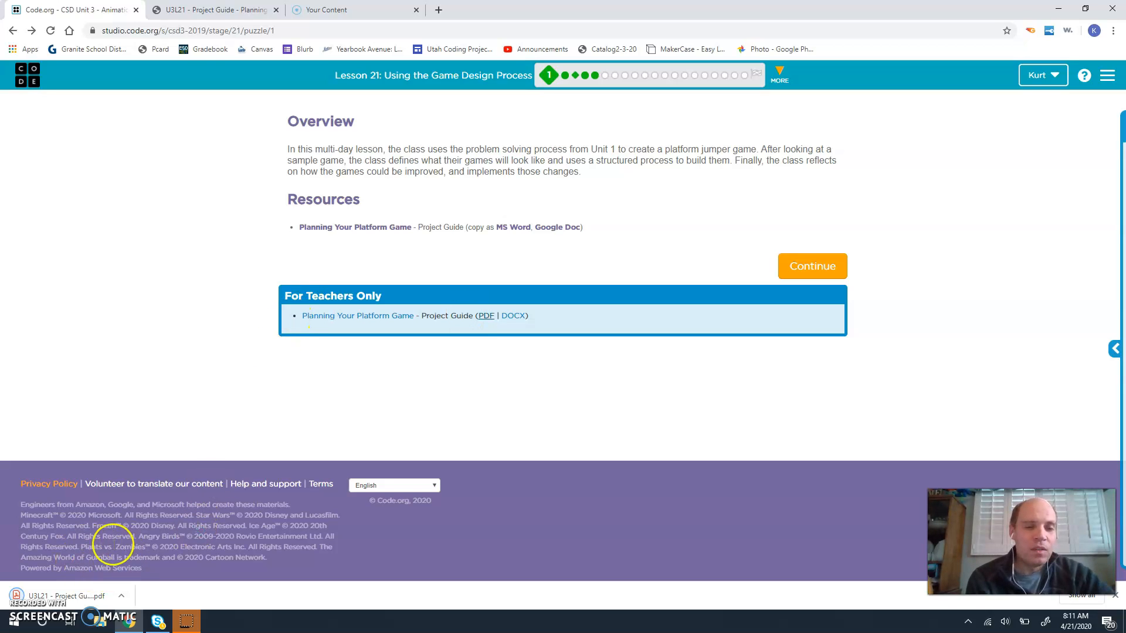
click(121, 596)
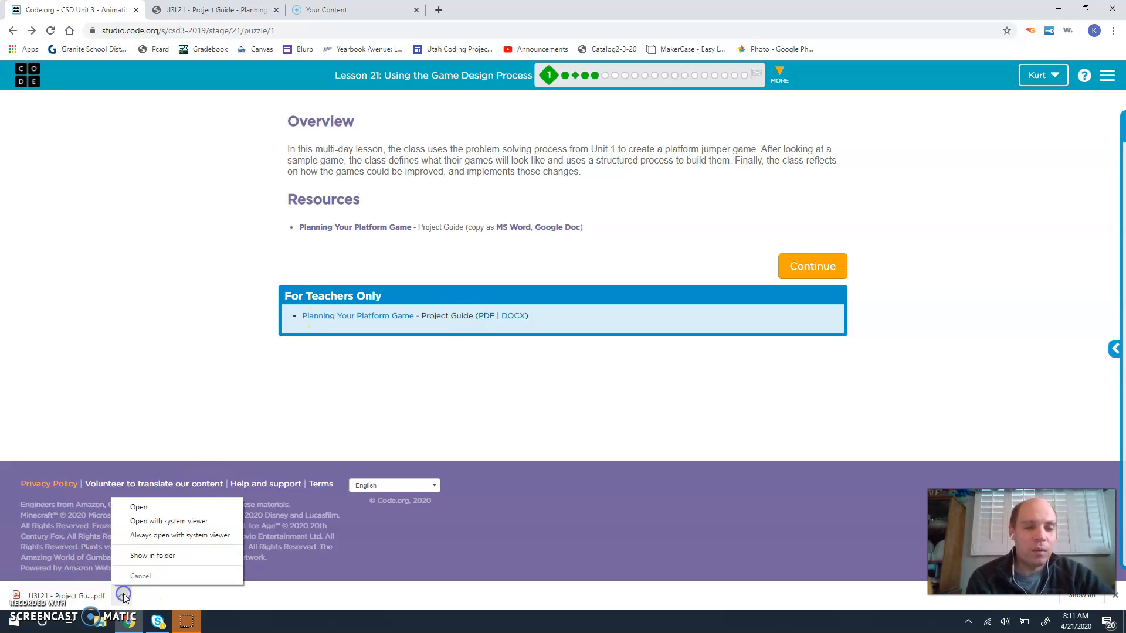
mouse_move(181, 477)
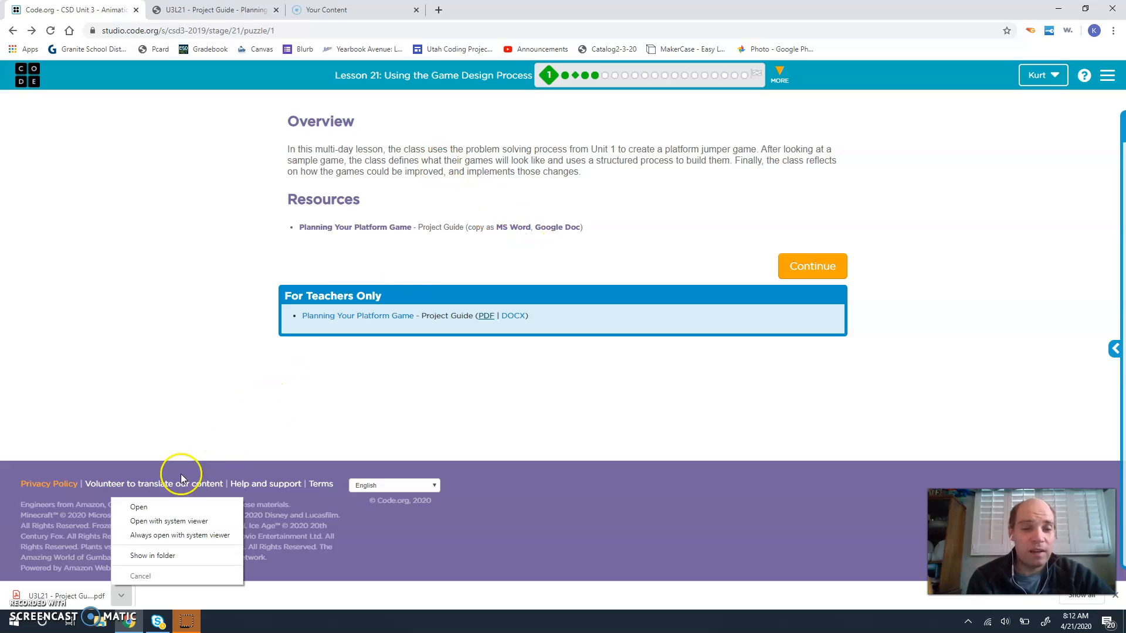
click(139, 507)
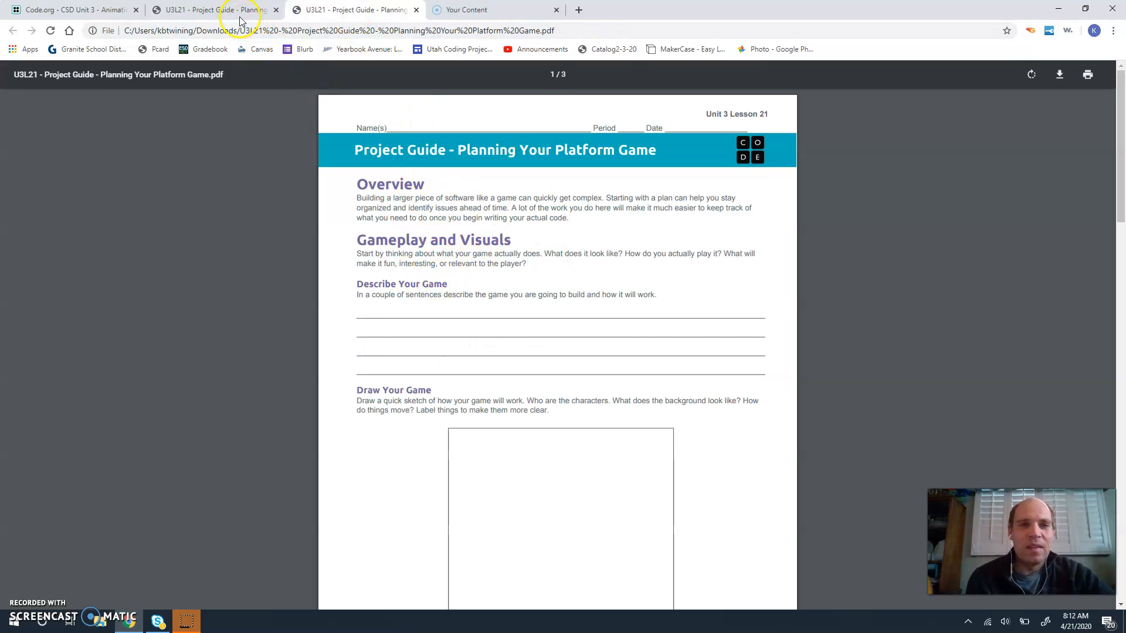
click(210, 10)
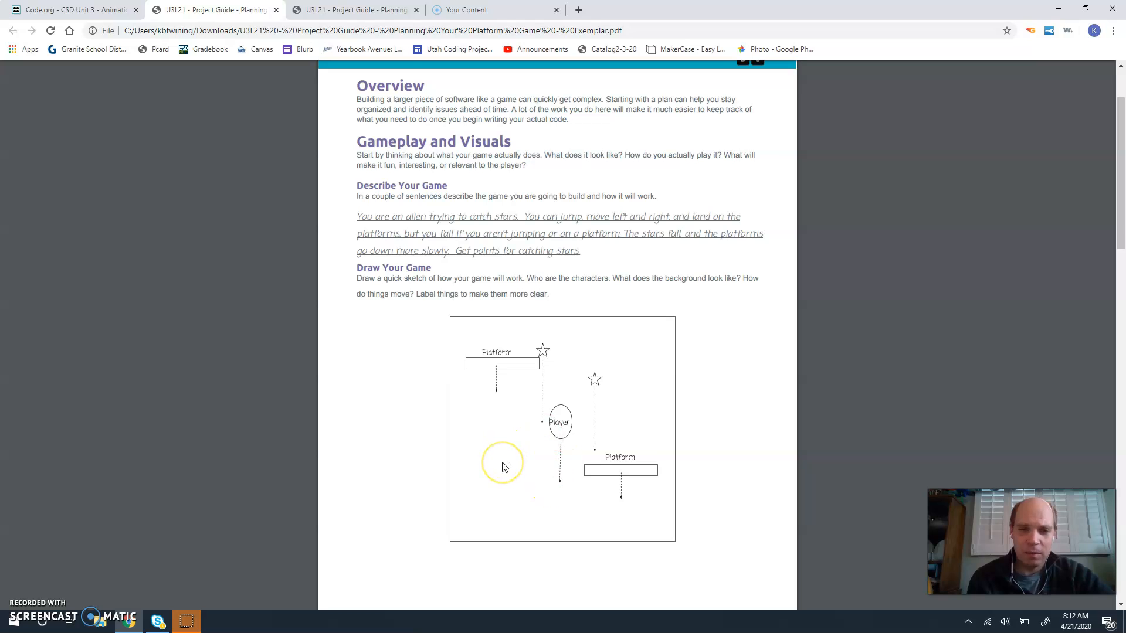
Scroll through the exemplar's sketch, sprites, variables and functions tables, then return to Code.org
scroll(down, 3)
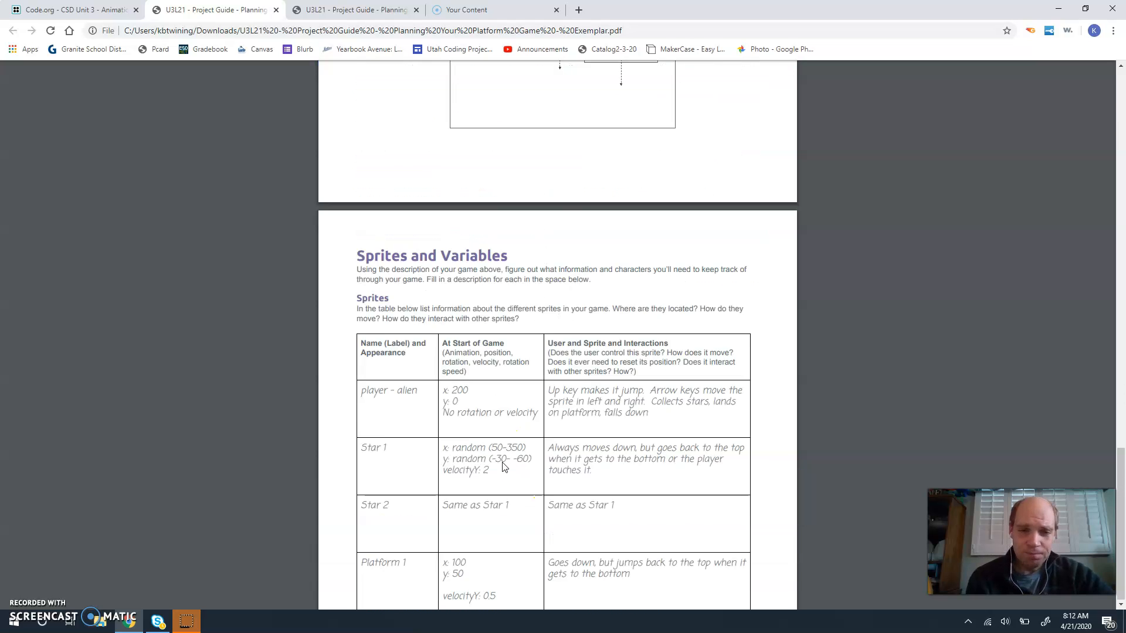
scroll(down, 3)
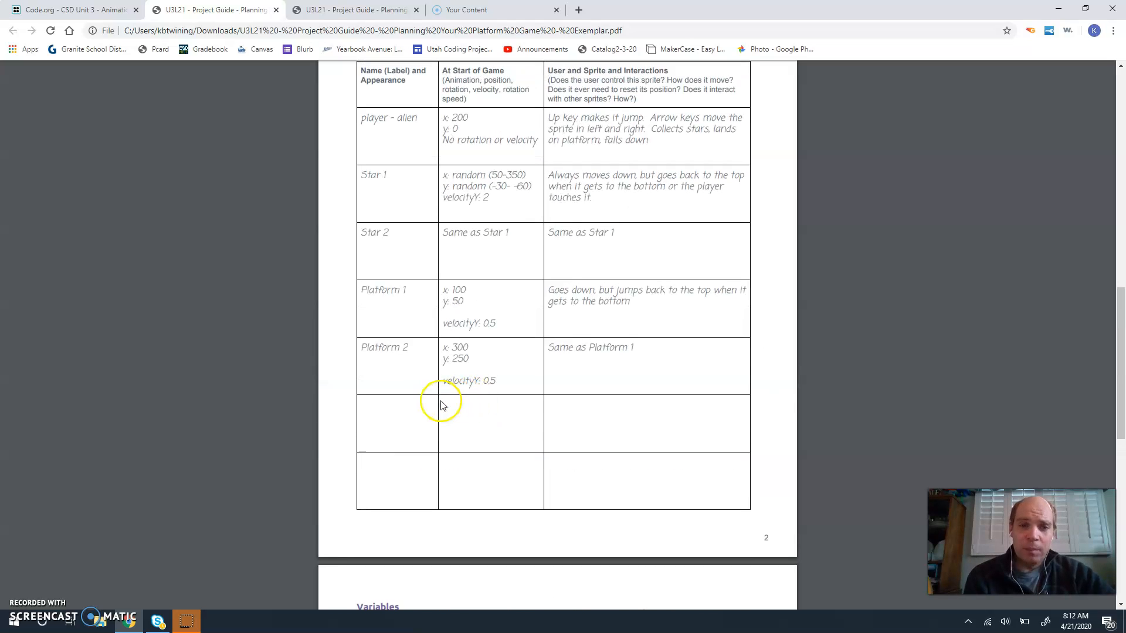
mouse_move(394, 142)
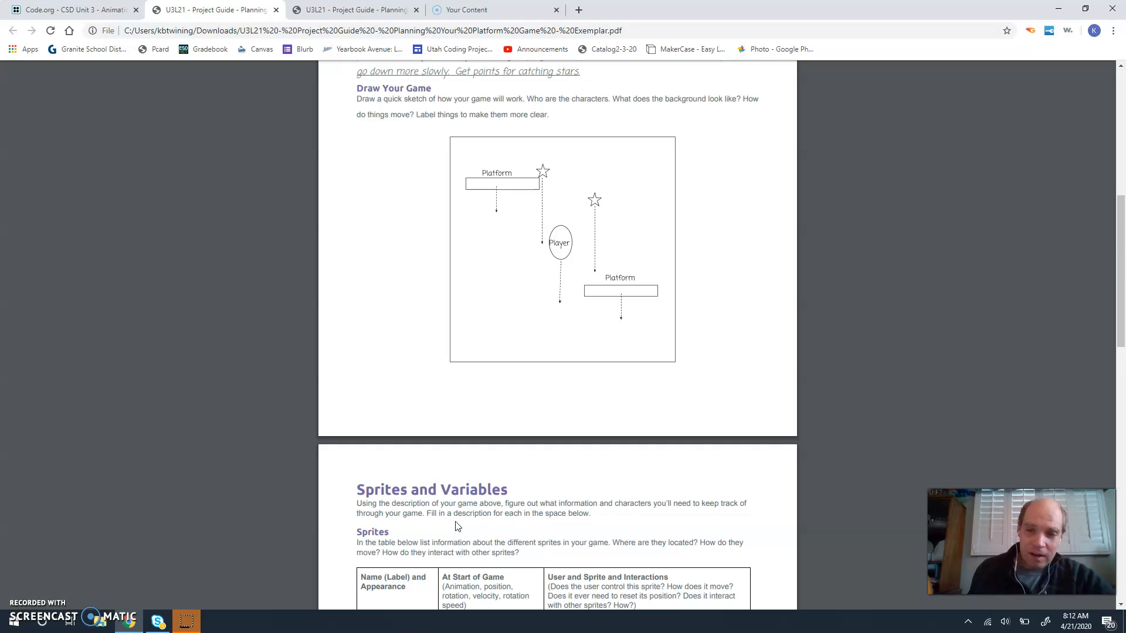
scroll(down, 3)
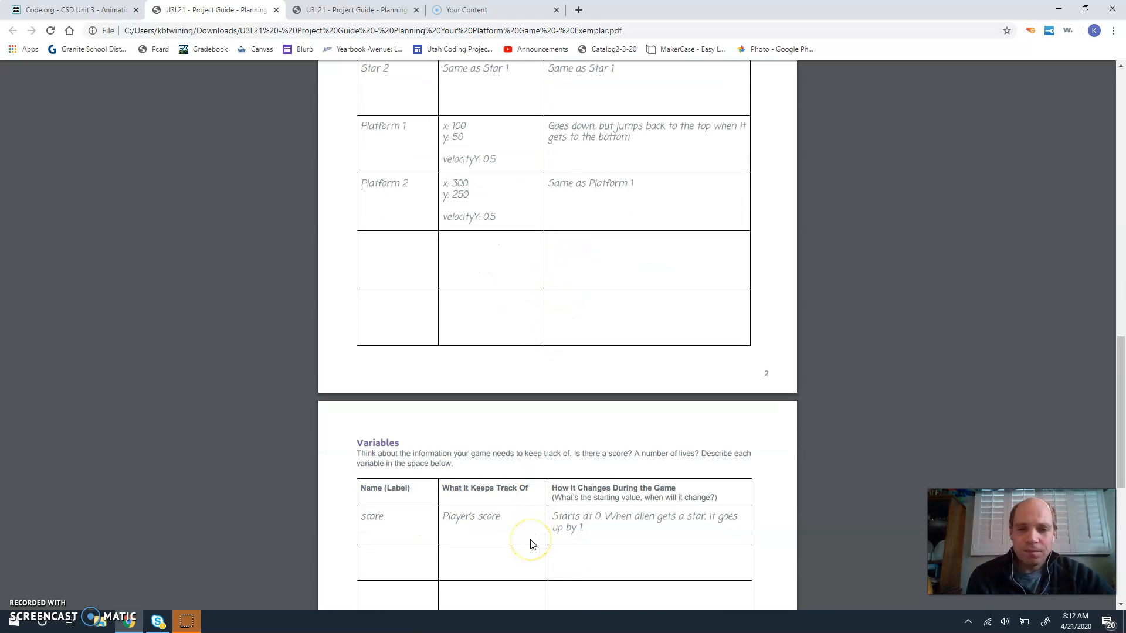
scroll(down, 3)
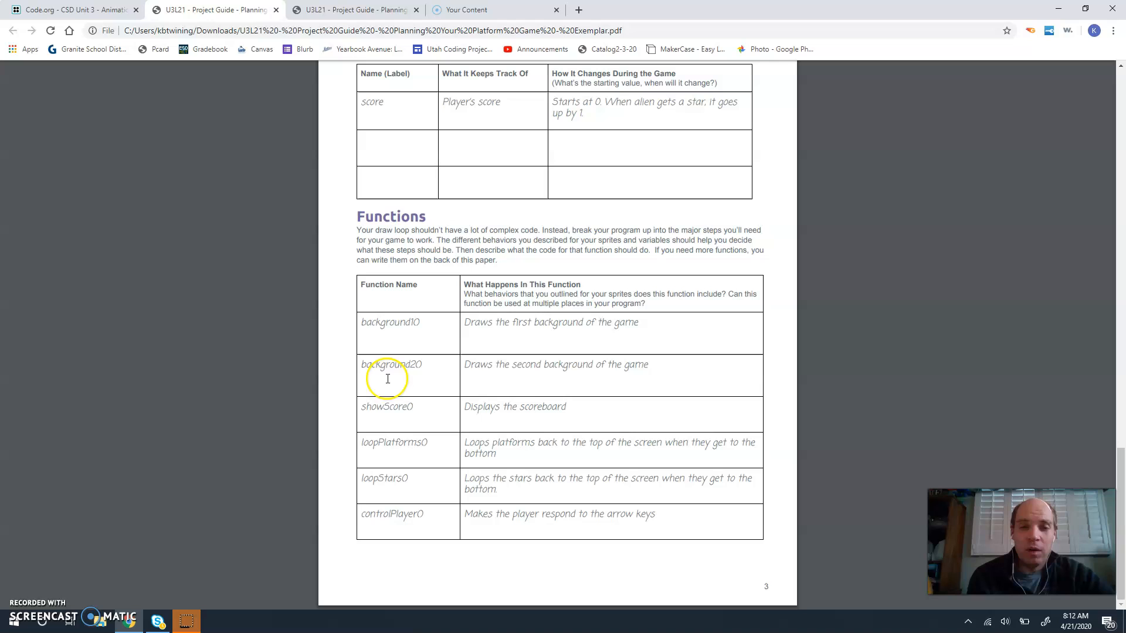
mouse_move(385, 460)
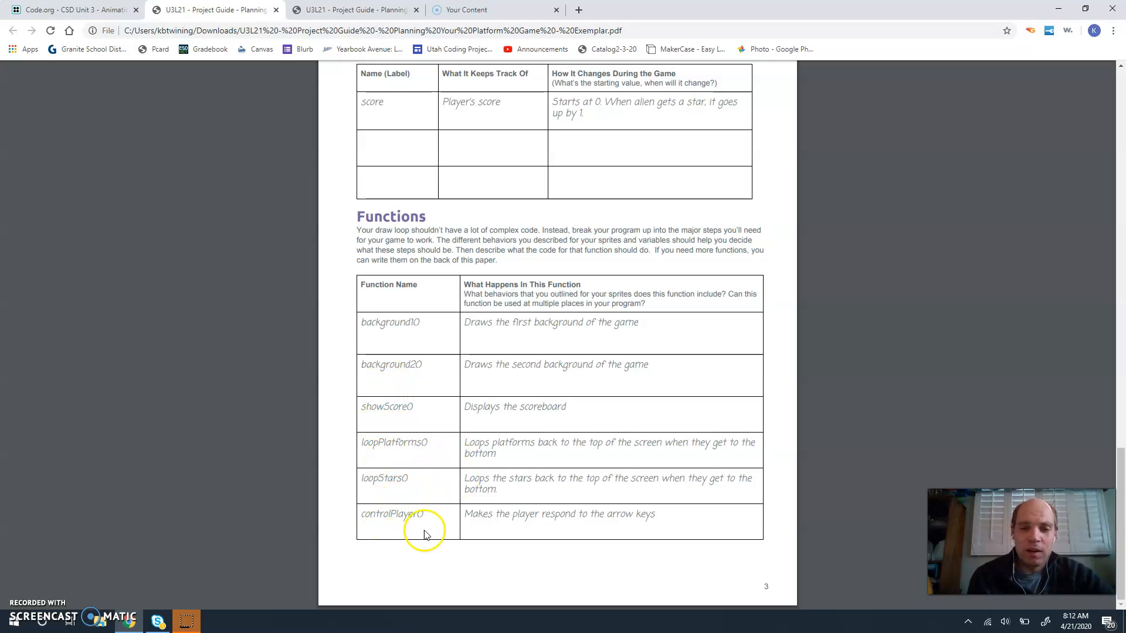
mouse_move(524, 470)
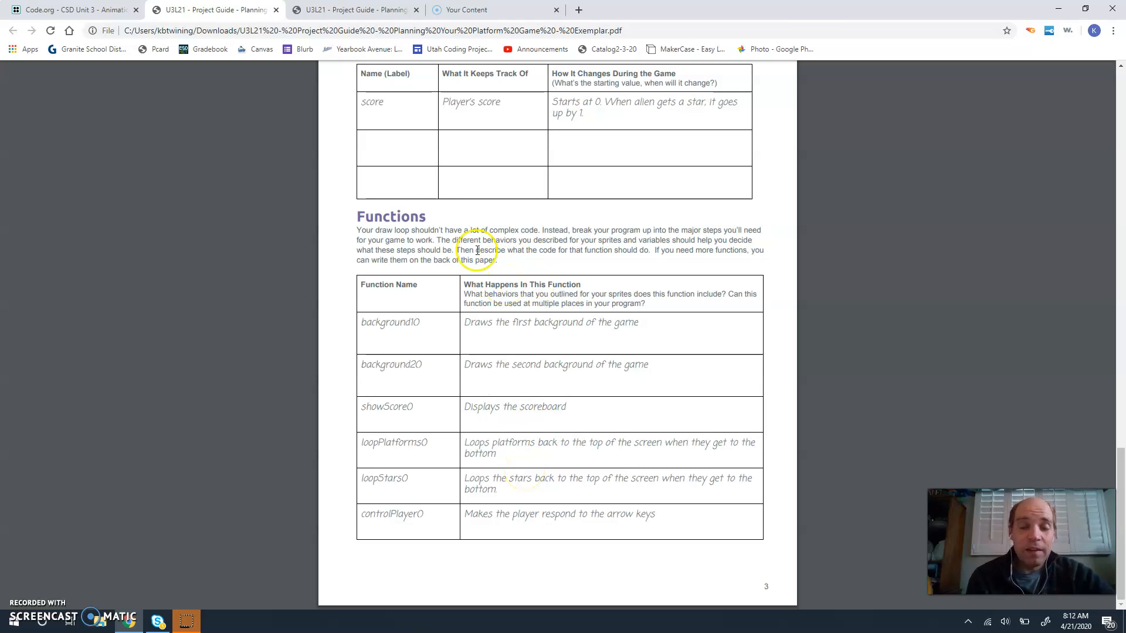
click(71, 10)
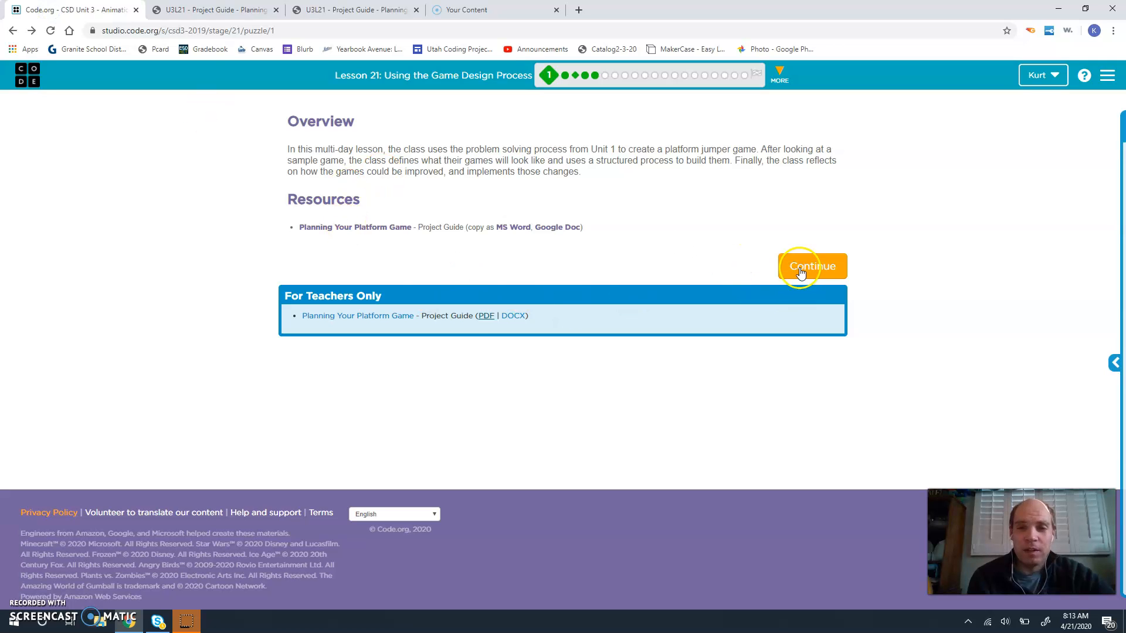
Continue to the Platform Jumper level, run and finish it, then move on to level 3
click(811, 266)
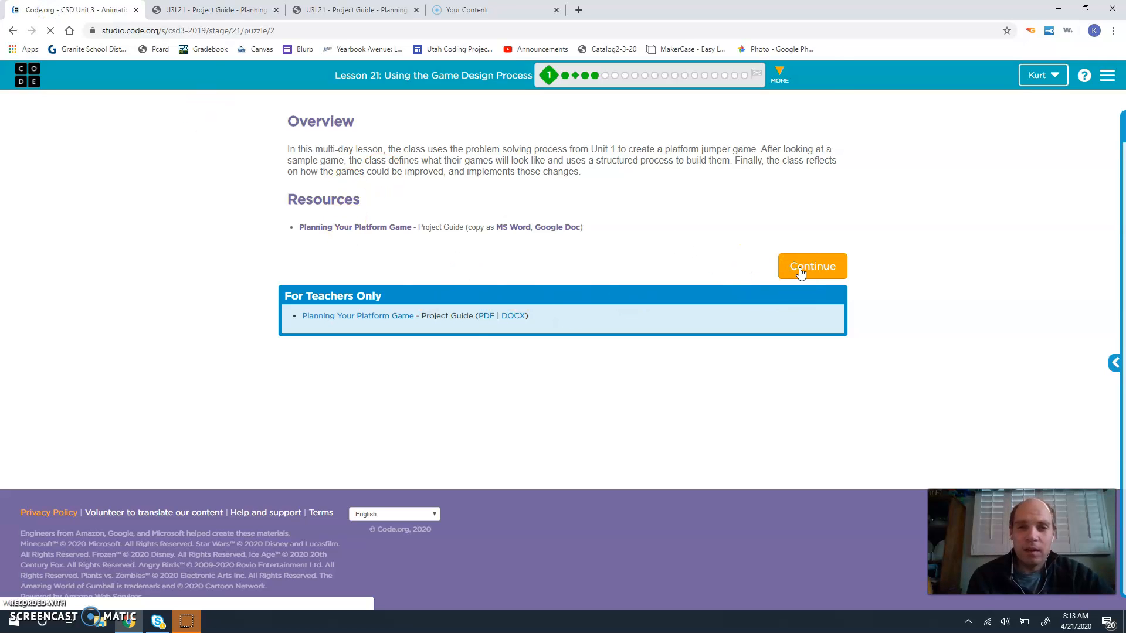
click(812, 267)
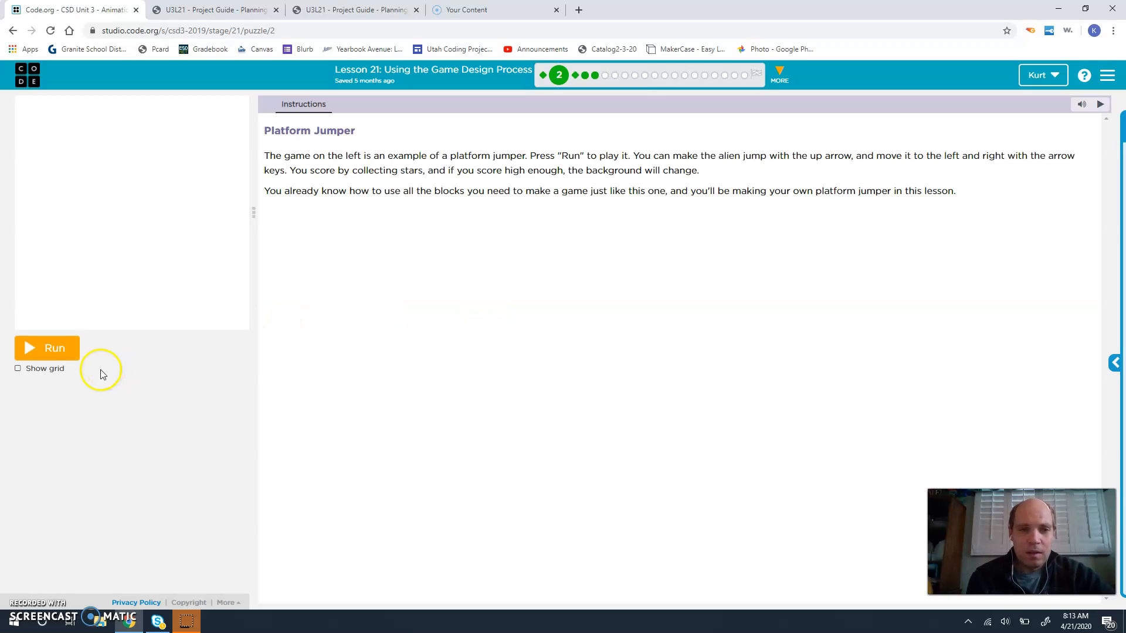
click(45, 348)
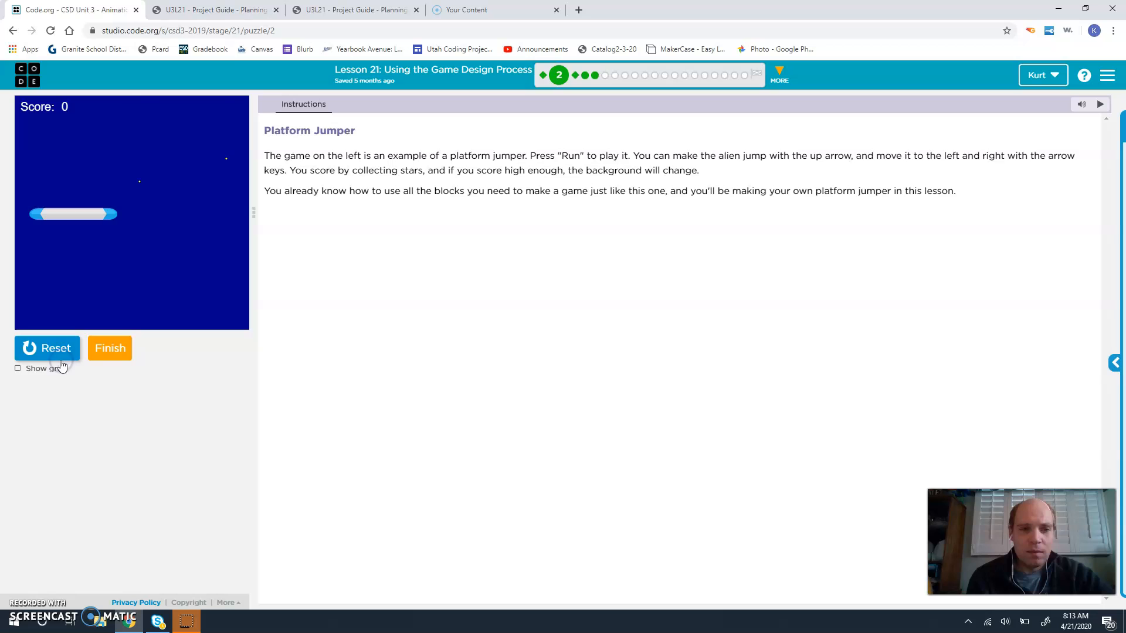
click(110, 348)
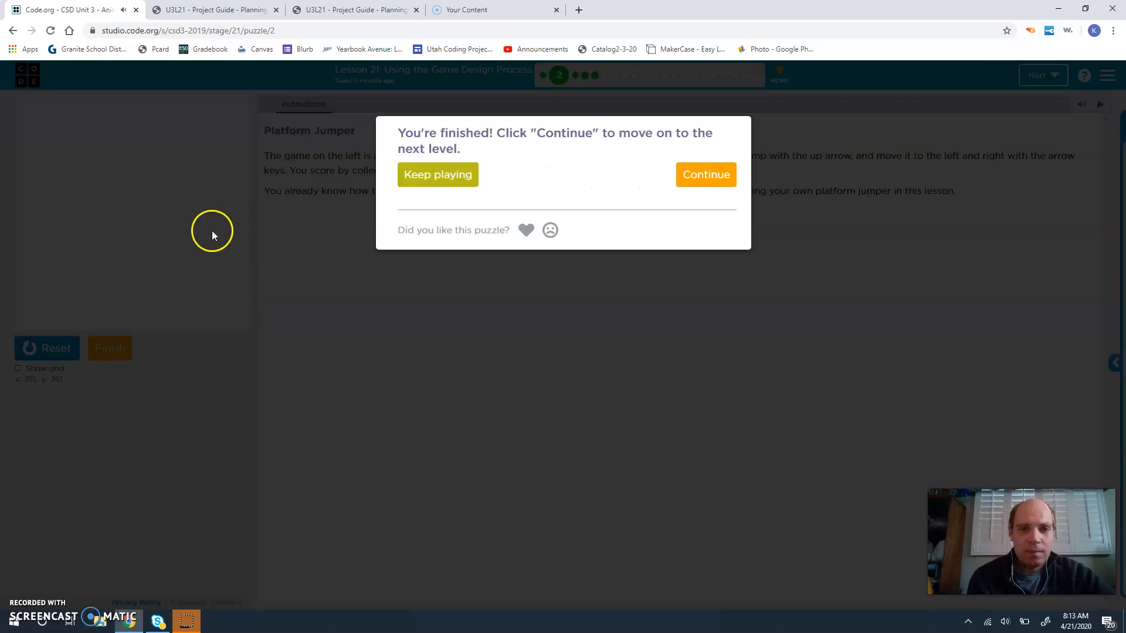
click(705, 175)
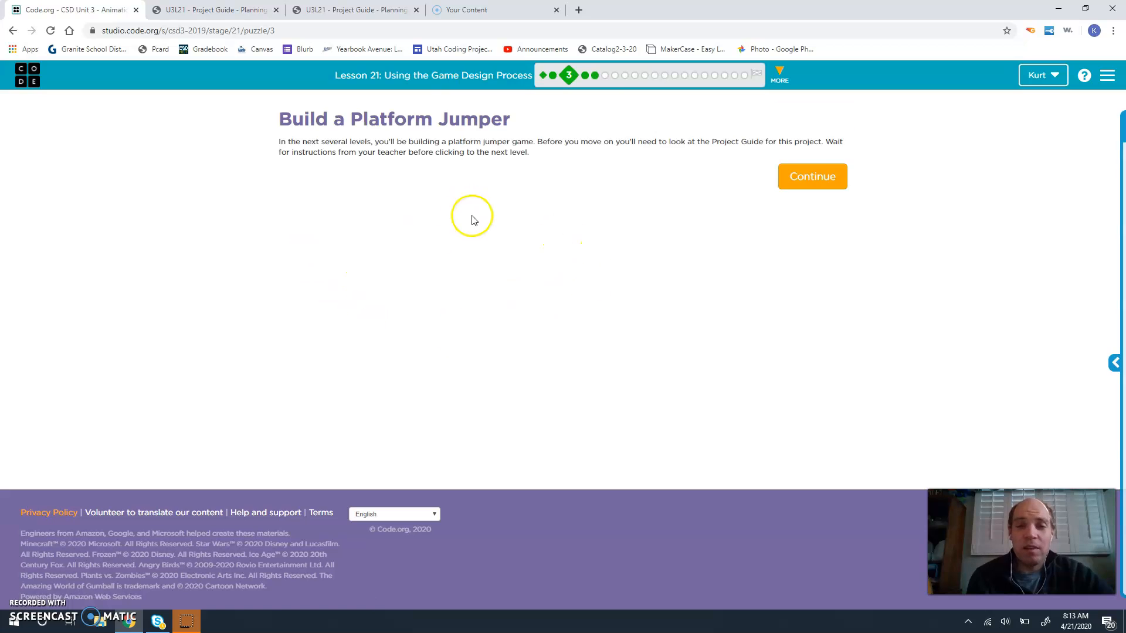
mouse_move(812, 177)
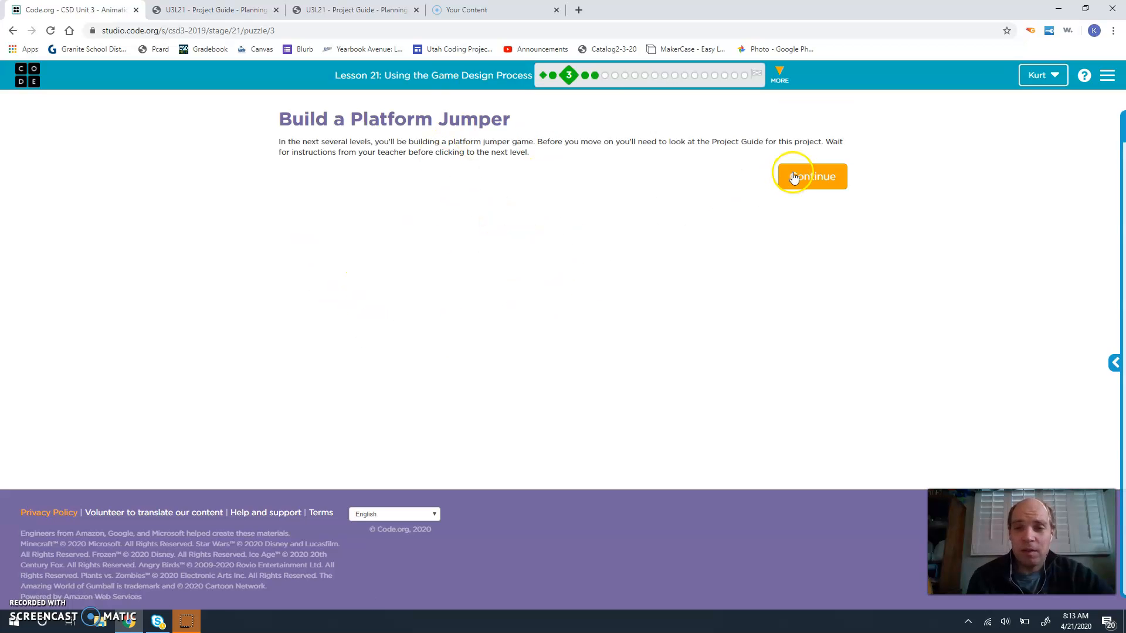
Continue to the Background level, run its starter night-sky code and view the sprite animations
click(811, 178)
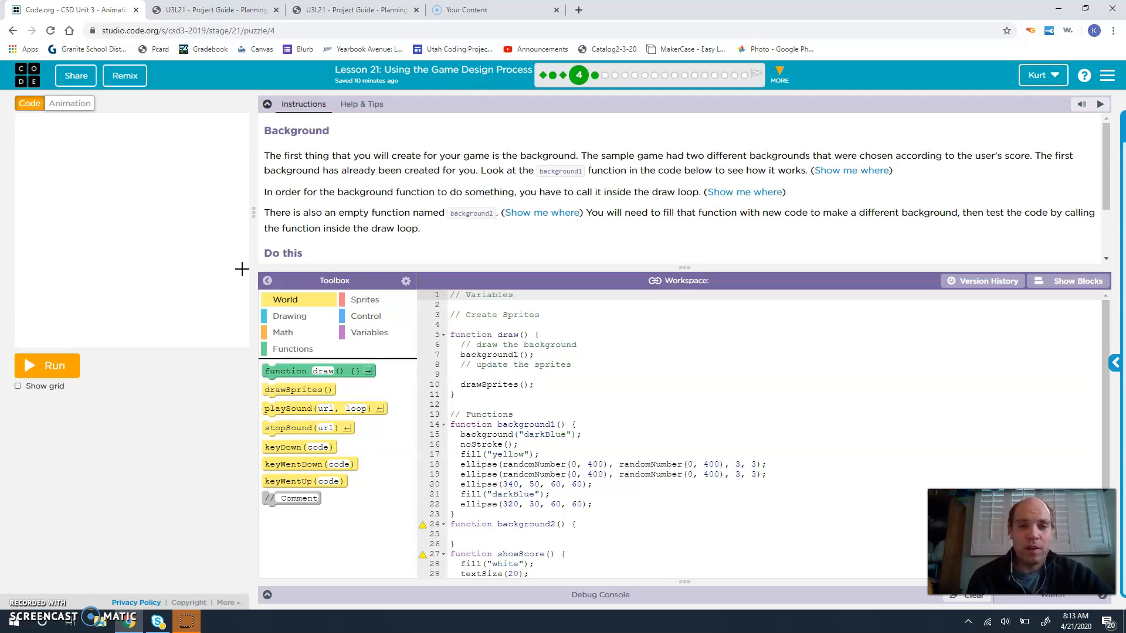
click(516, 364)
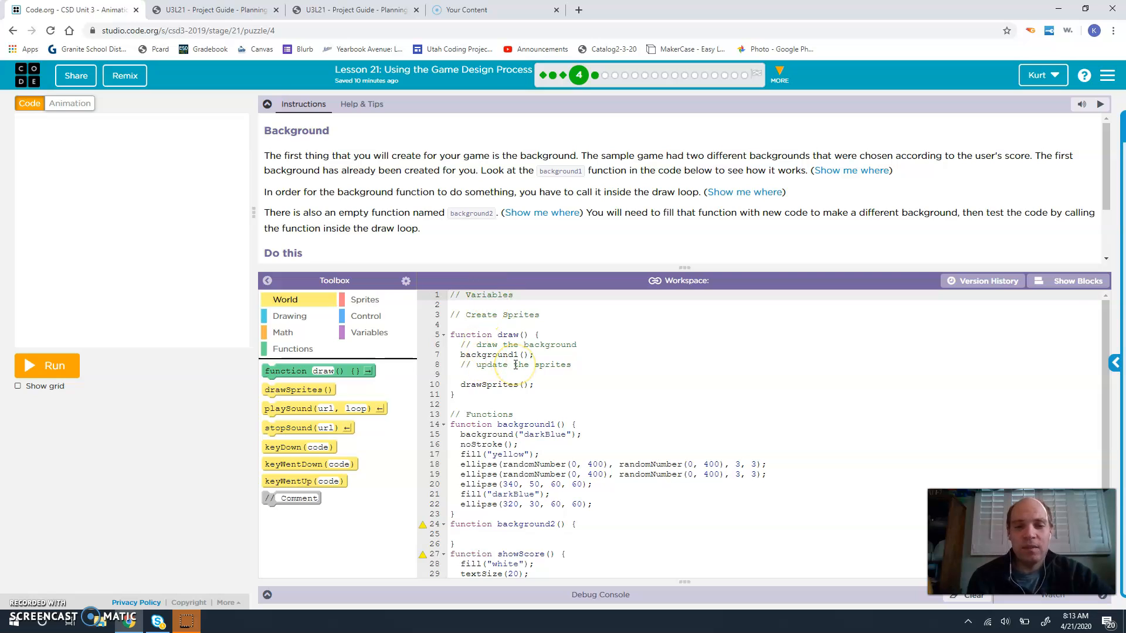
scroll(down, 3)
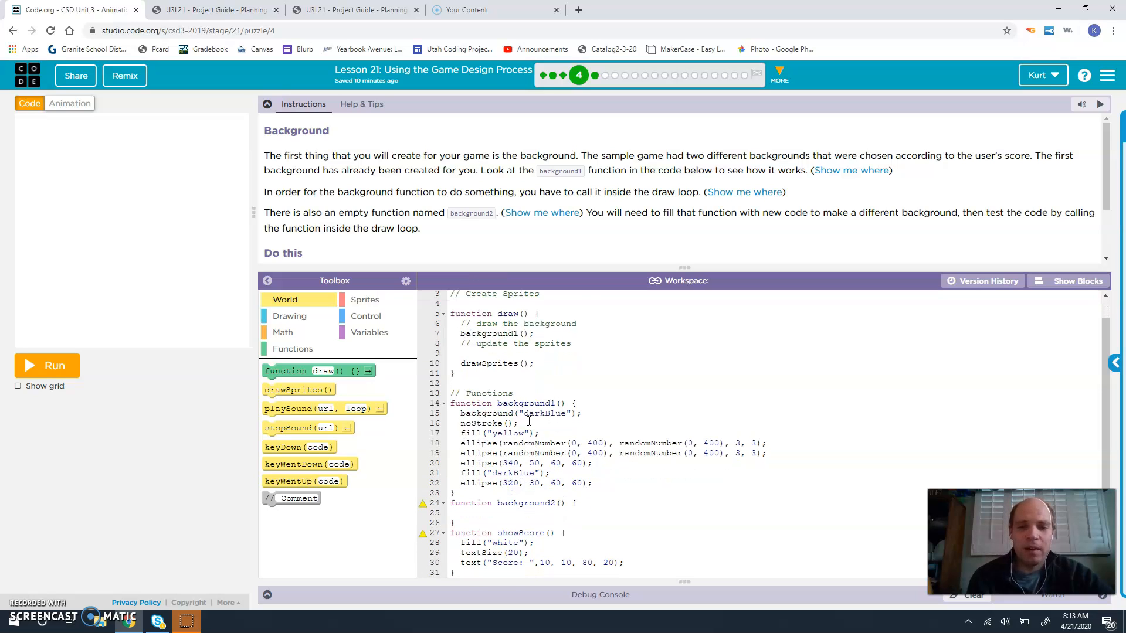
mouse_move(97, 420)
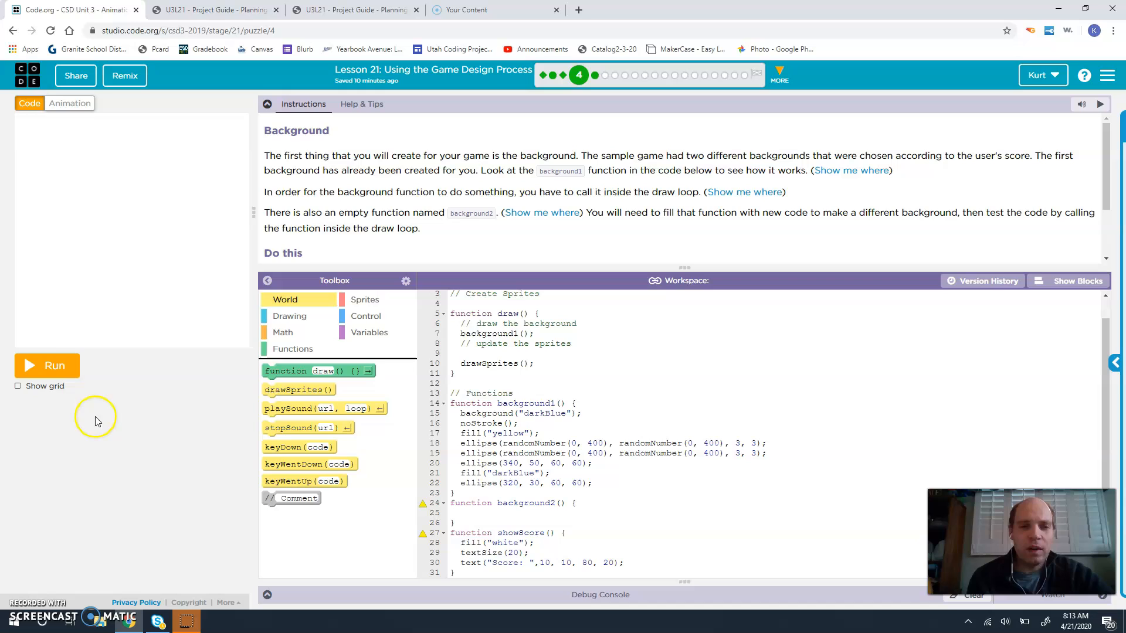
click(47, 366)
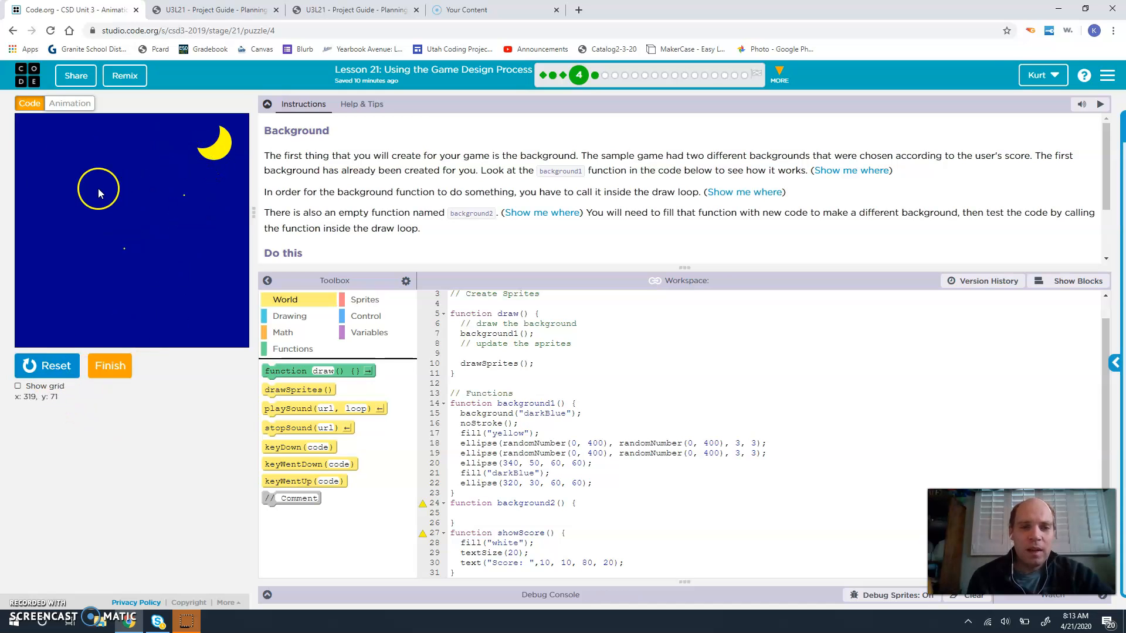
mouse_move(98, 242)
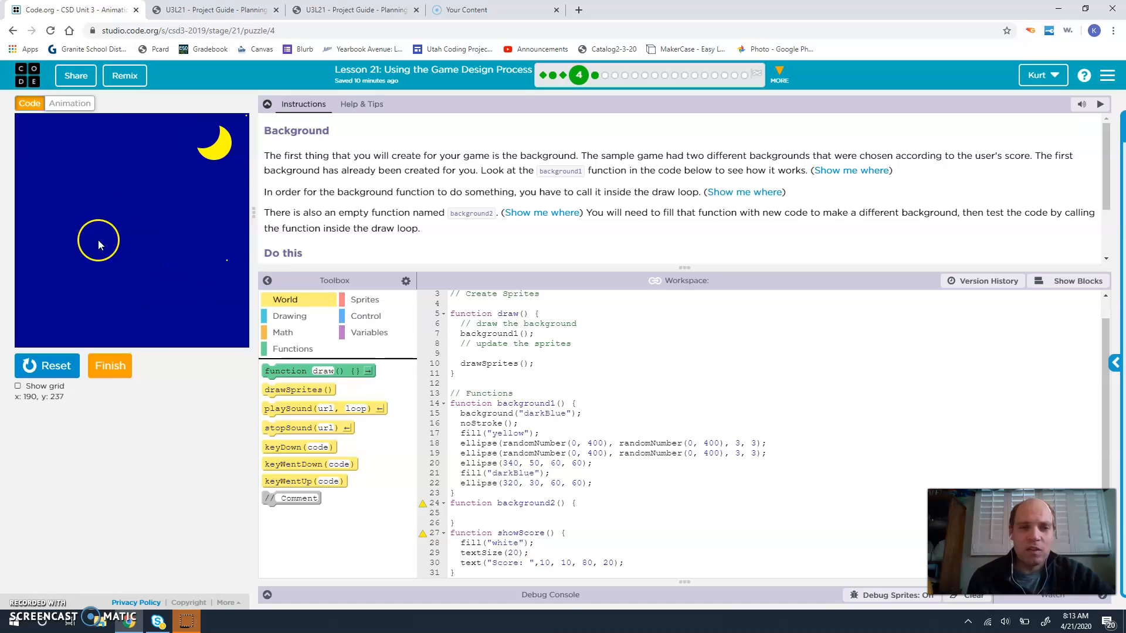
mouse_move(223, 318)
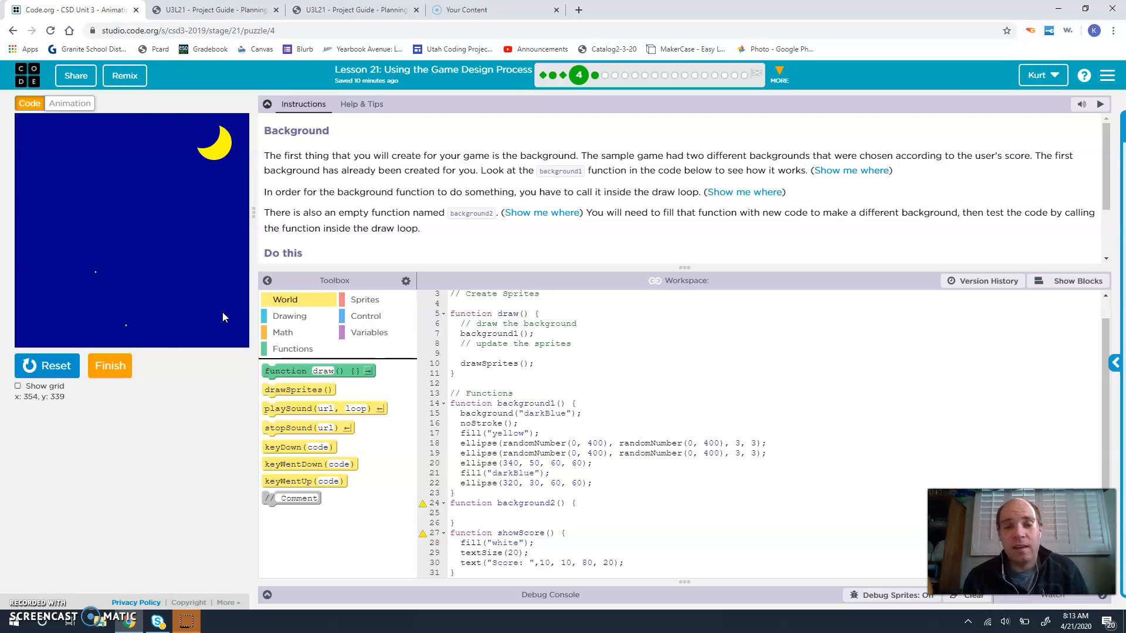
mouse_move(64, 152)
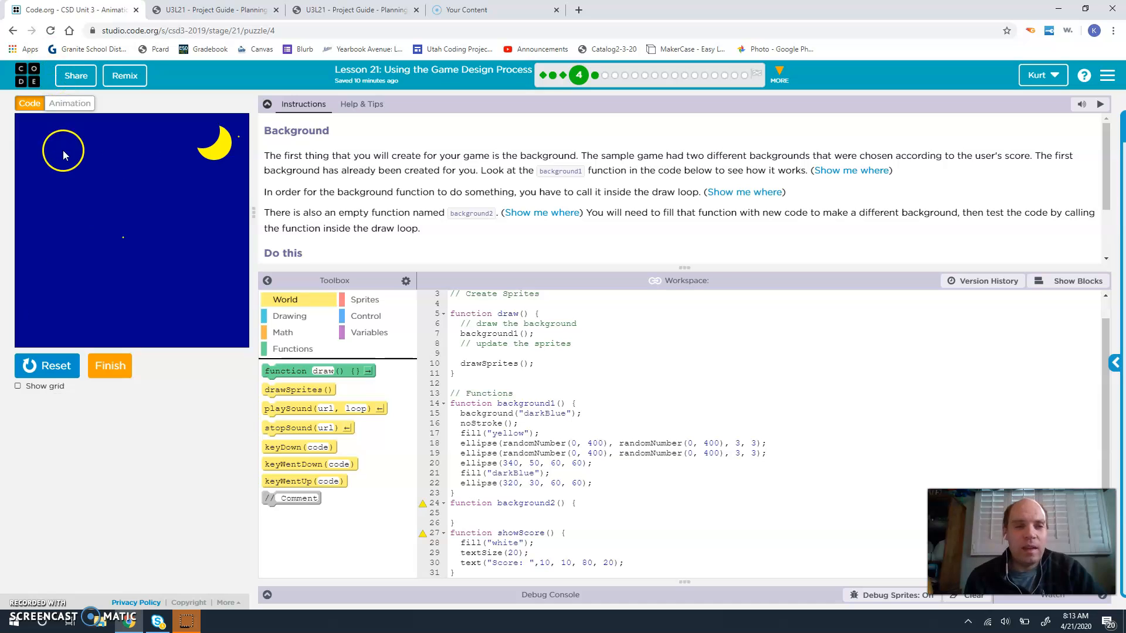
click(69, 103)
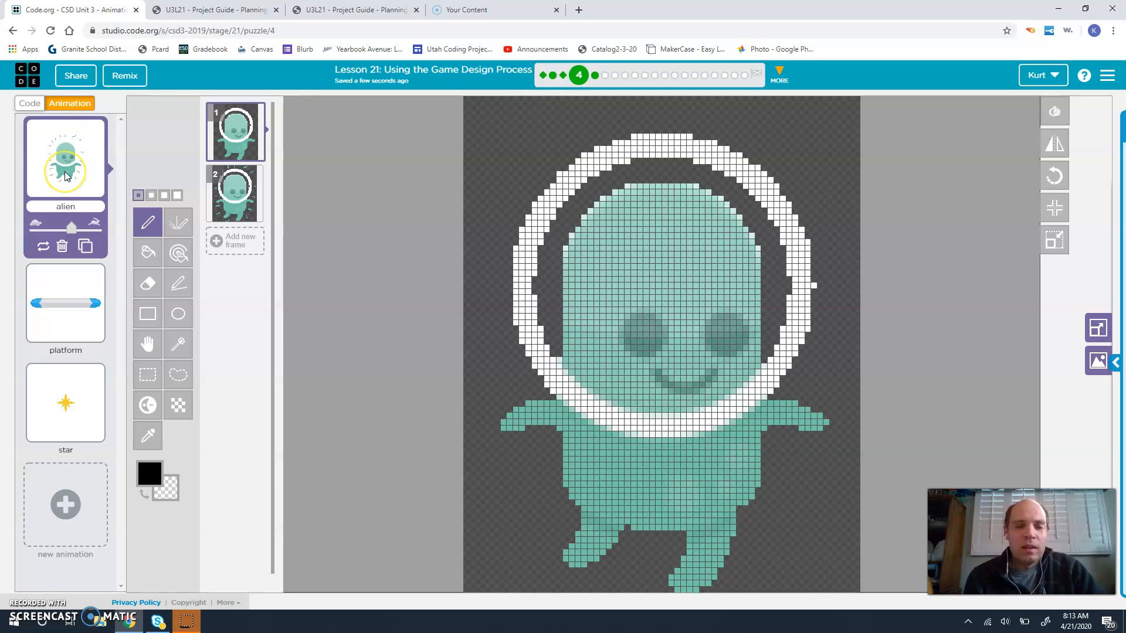
mouse_move(208, 207)
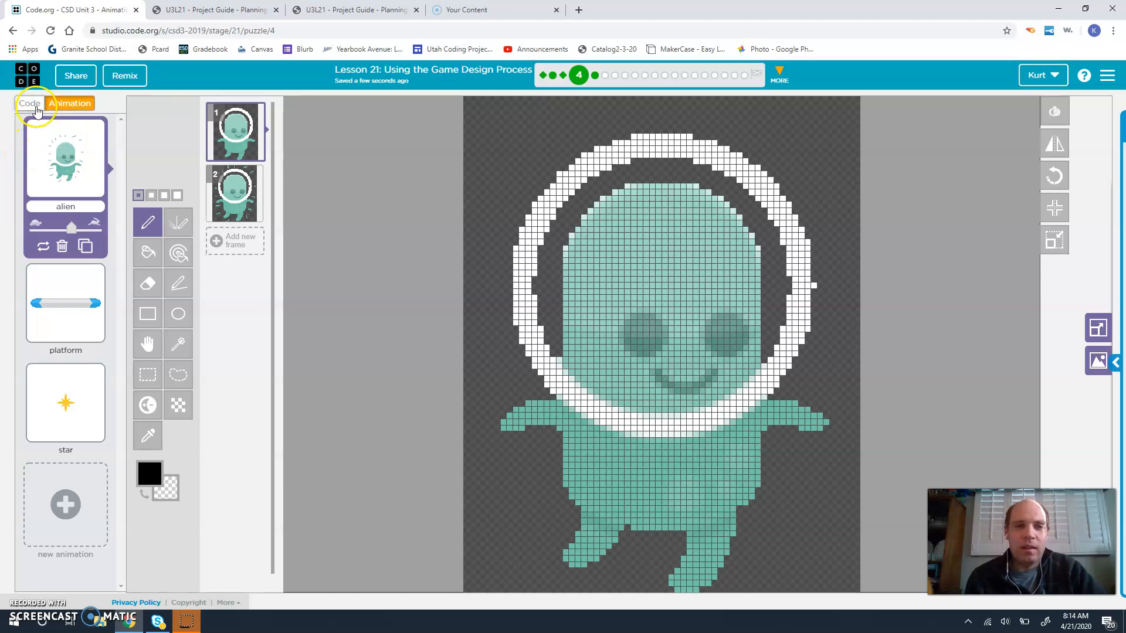
Return from the alien, platform and star animations to the Background level's code
click(29, 104)
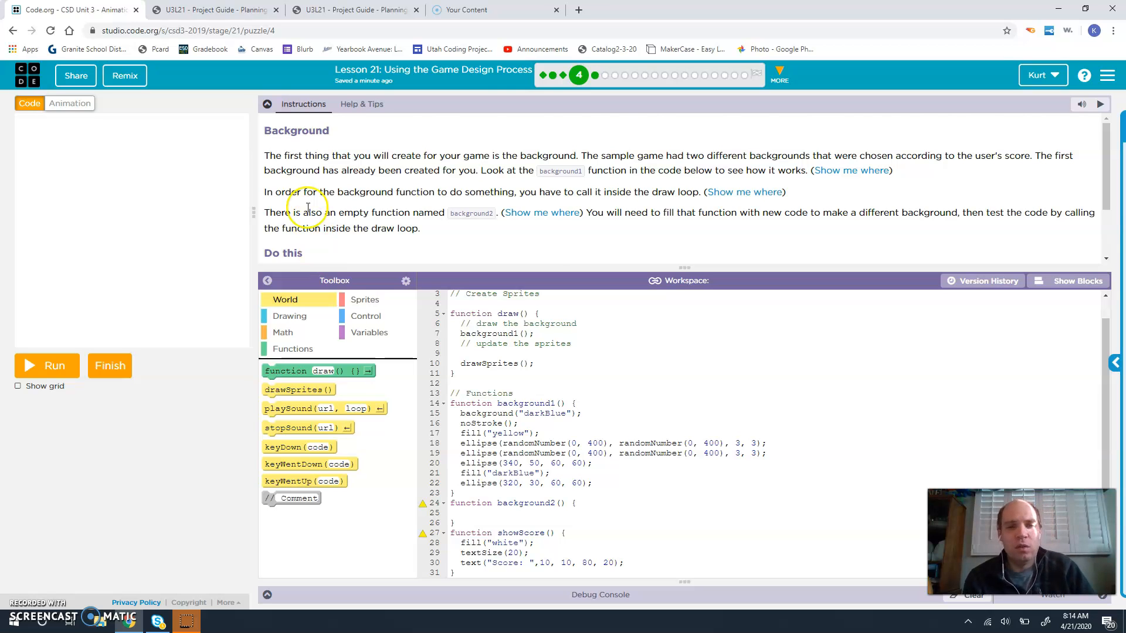
Change the draw loop to call background2() instead of background1() and run the starter program
scroll(down, 3)
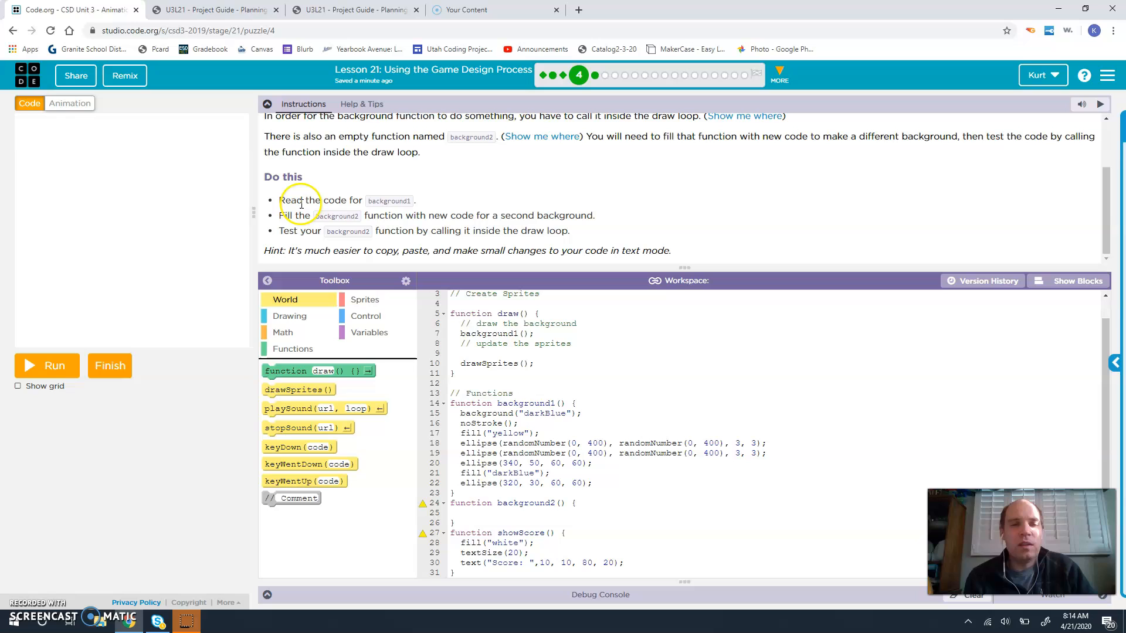
mouse_move(342, 225)
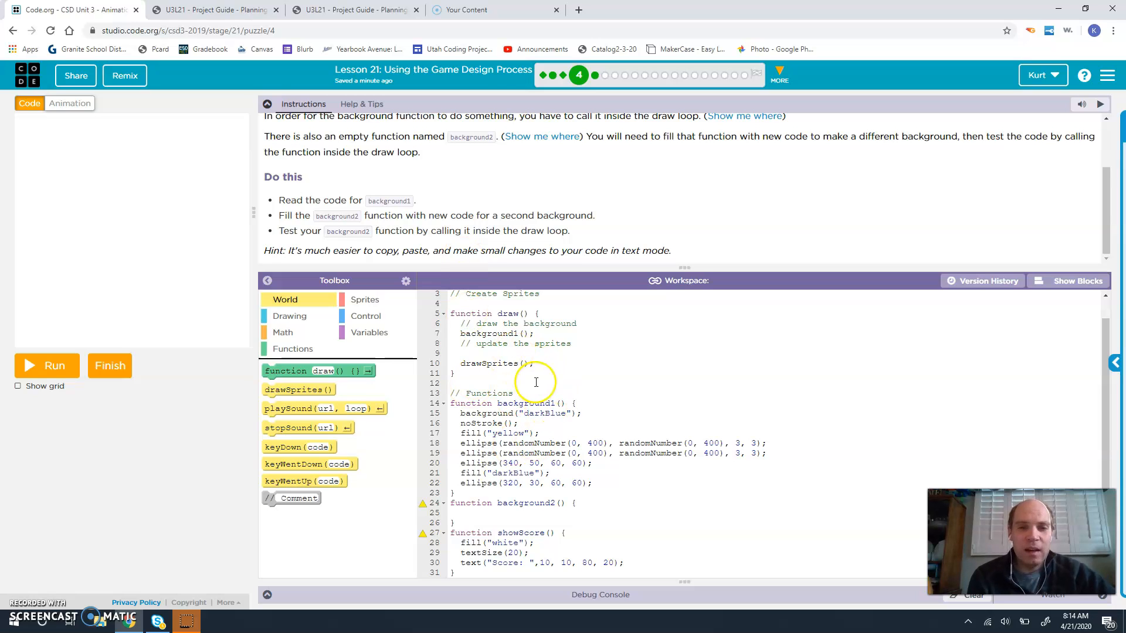
click(454, 314)
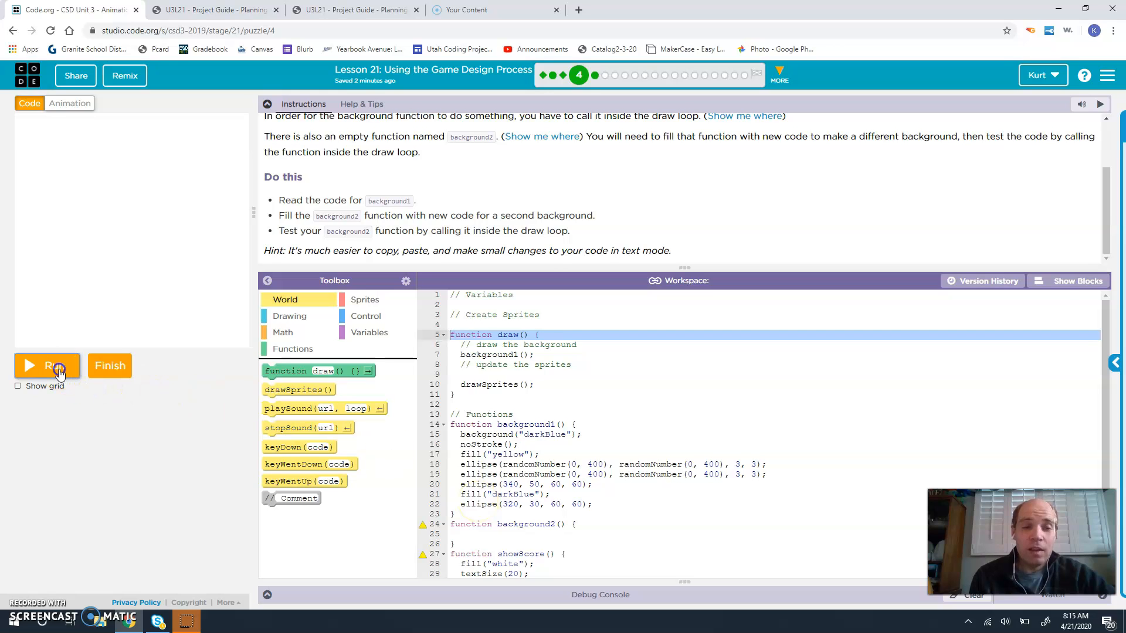
click(47, 366)
text(2)
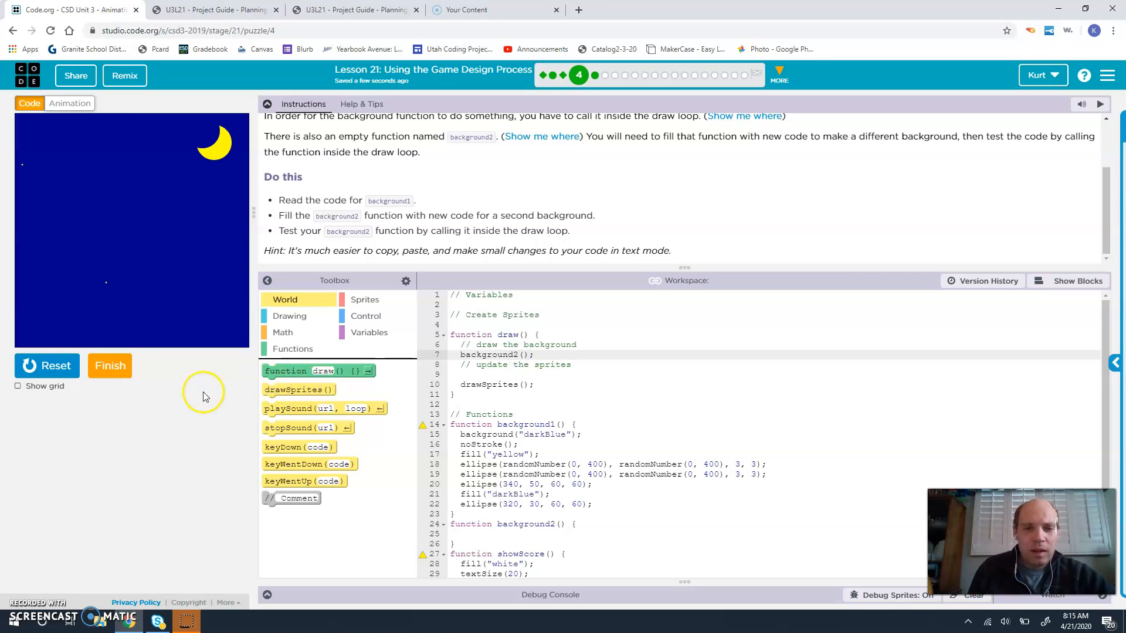
Reset and rerun with the still-empty background2, leaving the stage blank, then start editing background2
click(47, 365)
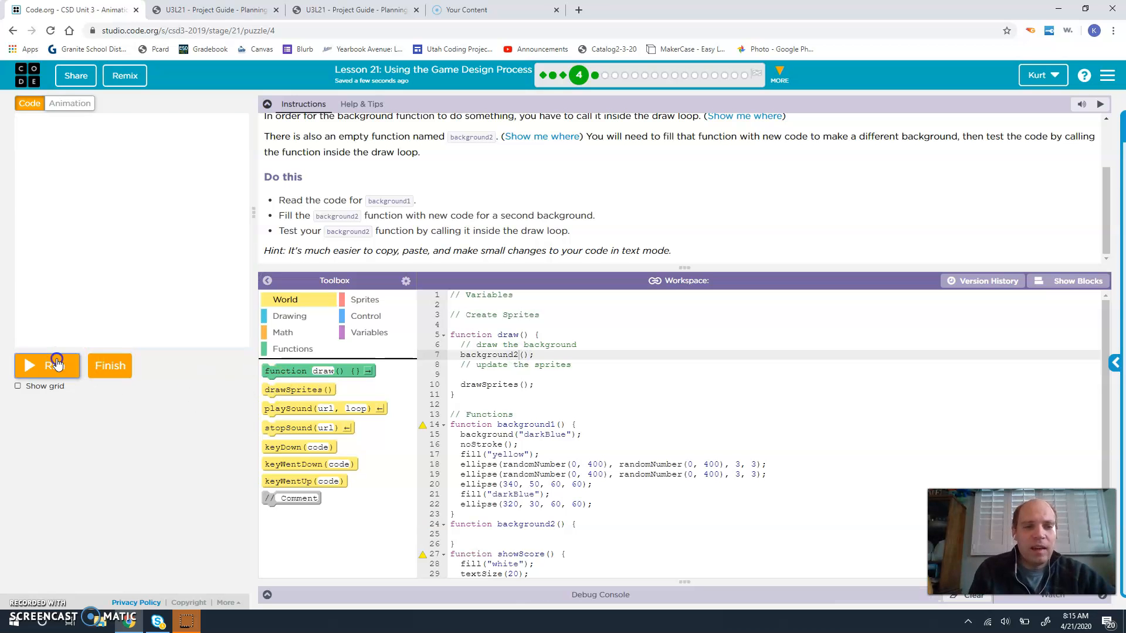
click(47, 366)
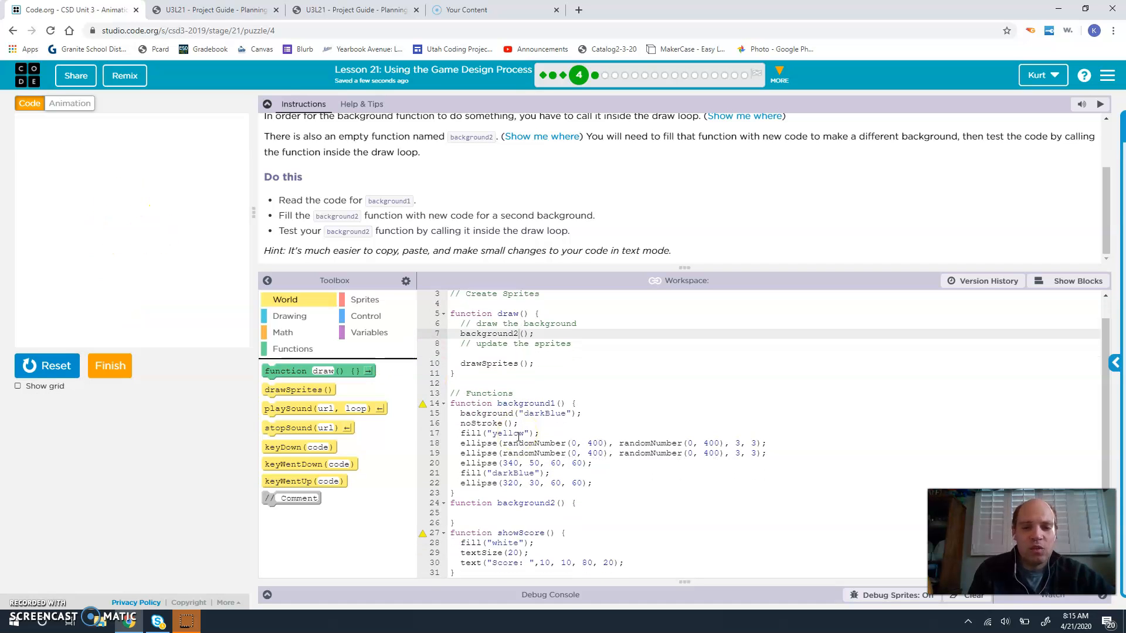
click(493, 513)
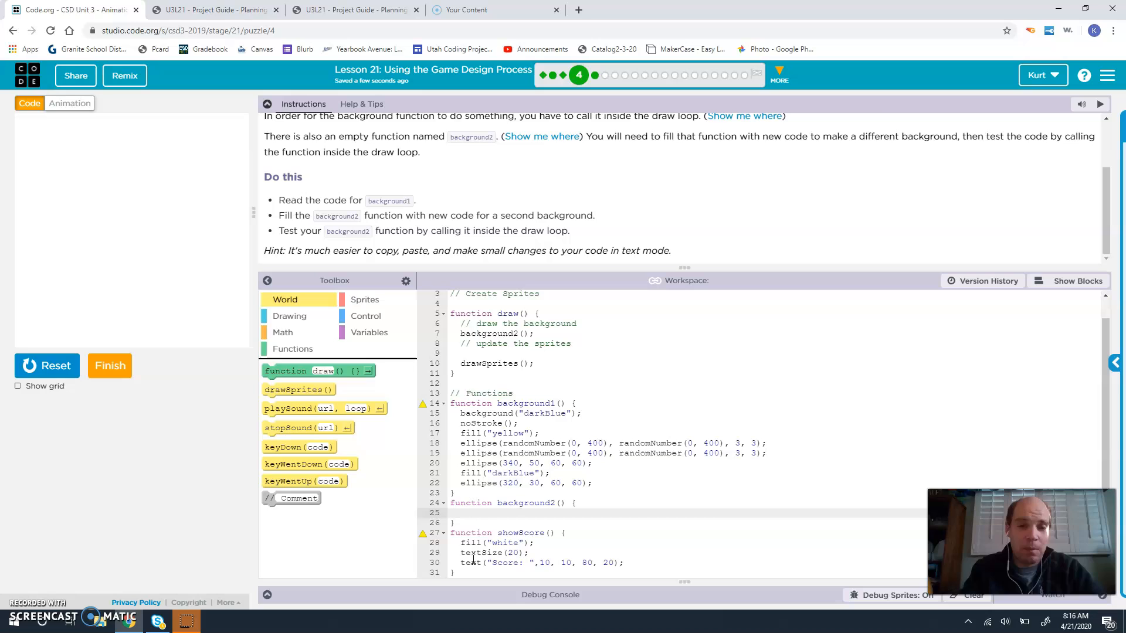
Make background2 call background("orange"), fixing the typo, and rerun so the stage fills orange
text(bacckground)
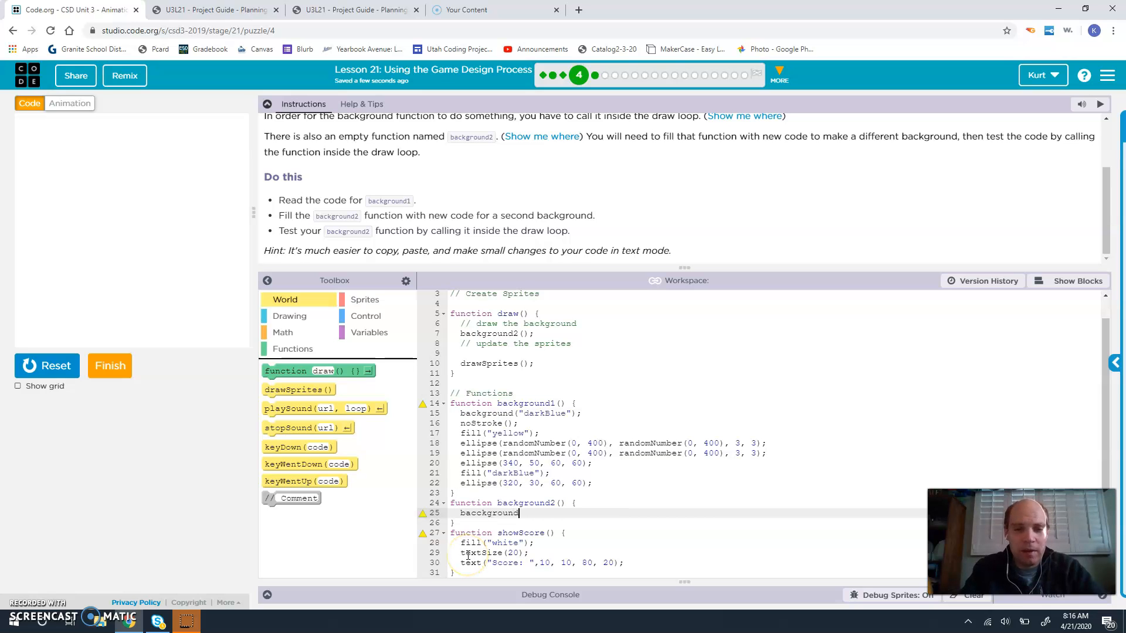
key(Backspace)
text(("orange");)
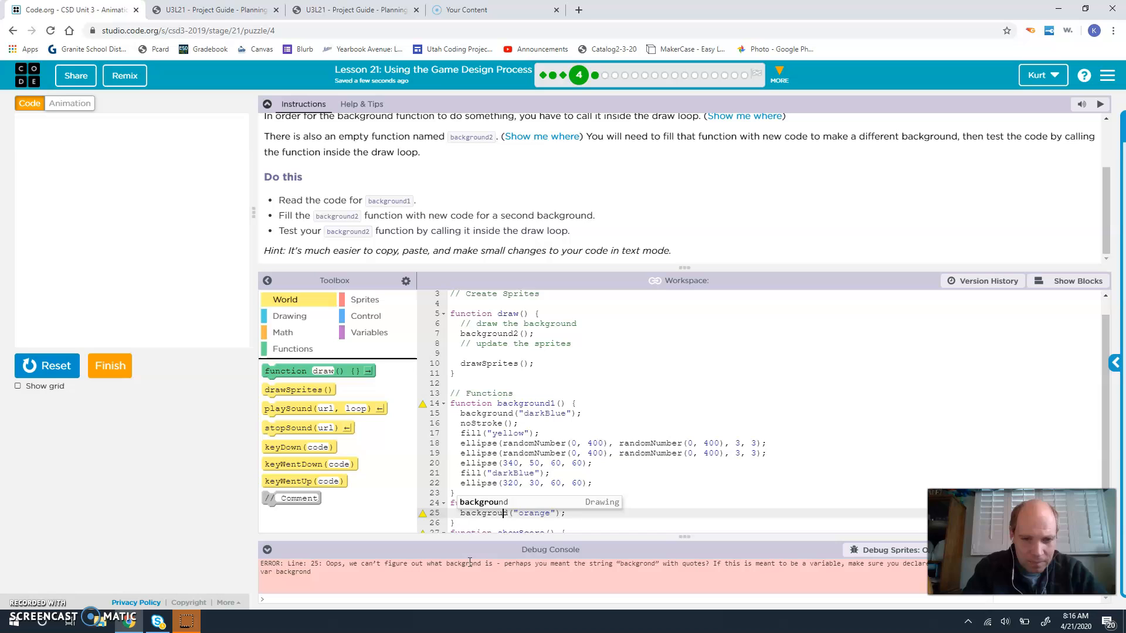
mouse_move(484, 502)
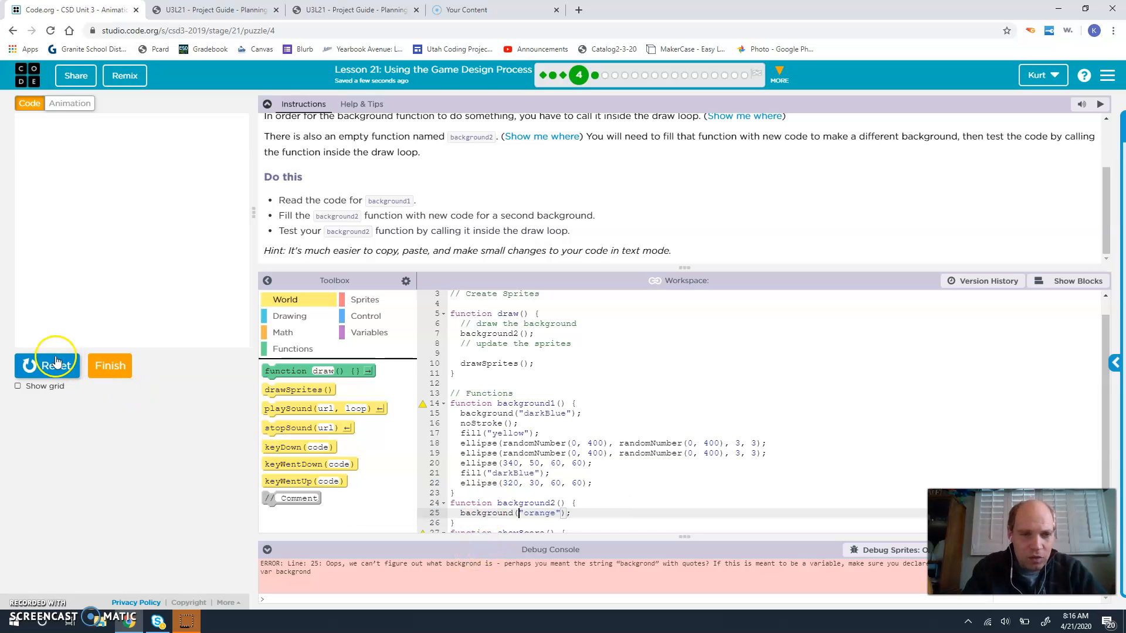
click(47, 366)
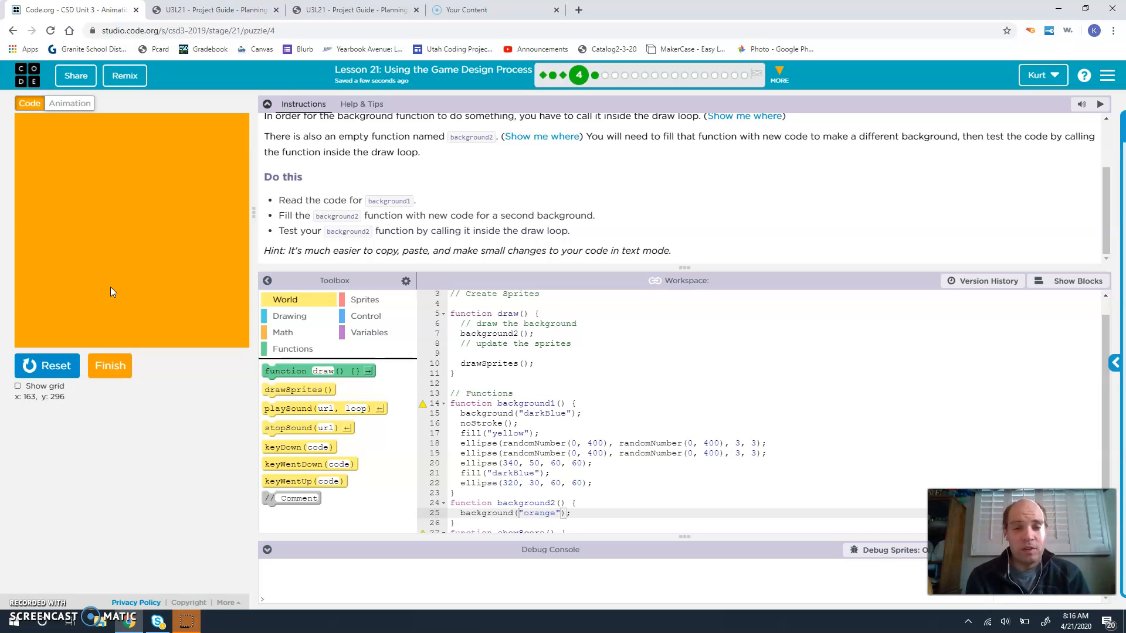
mouse_move(97, 298)
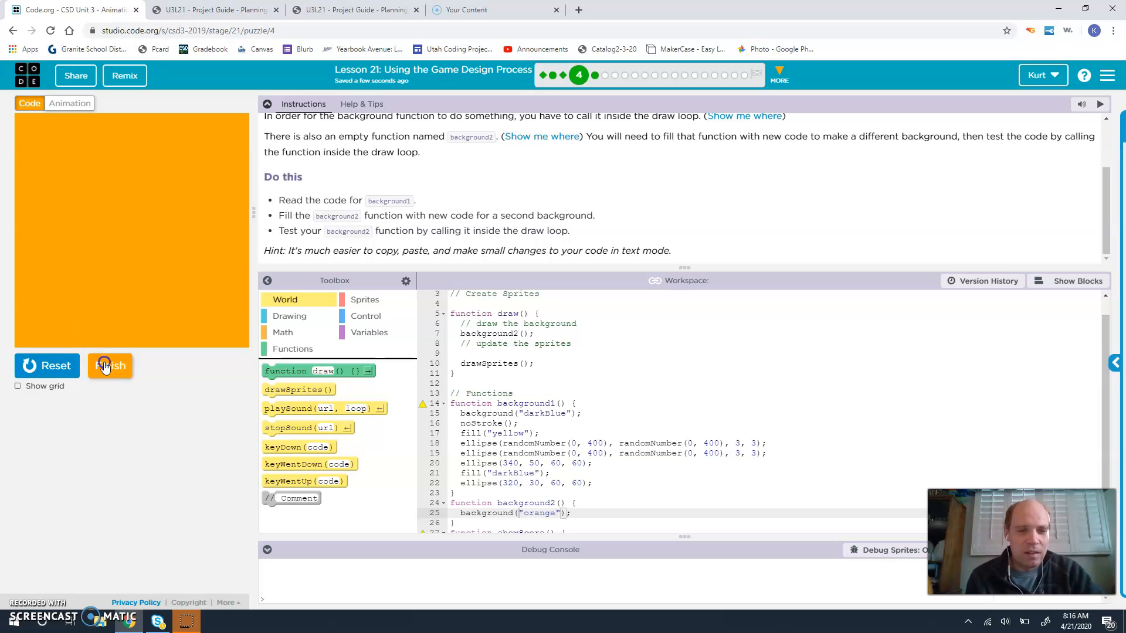
Finish the Background level and continue to the next level of Lesson 21
click(110, 366)
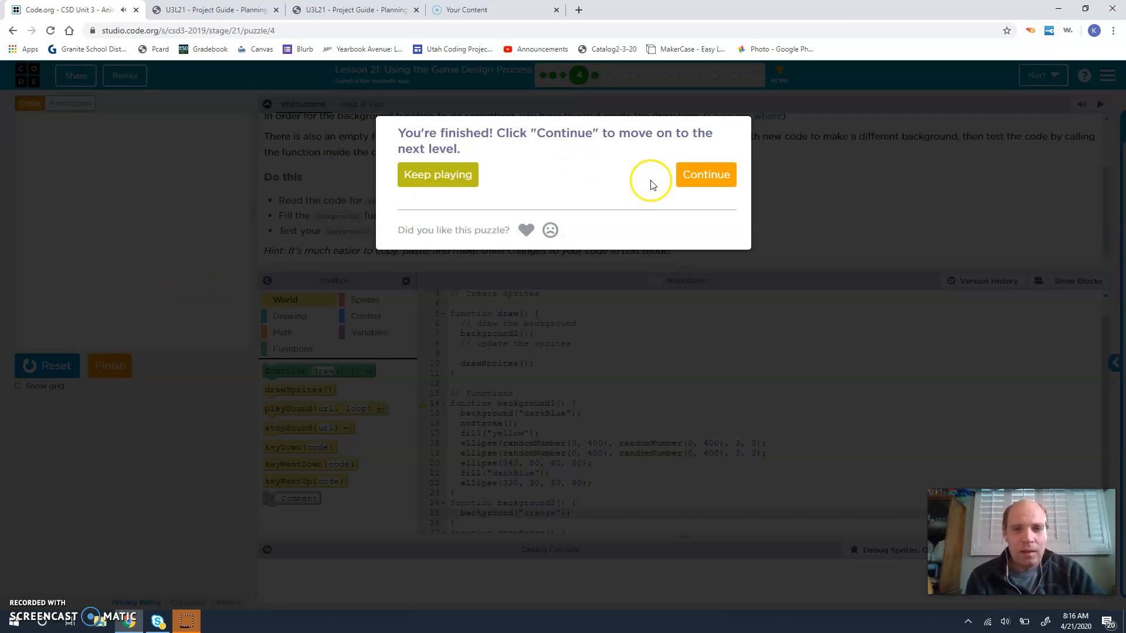
click(705, 175)
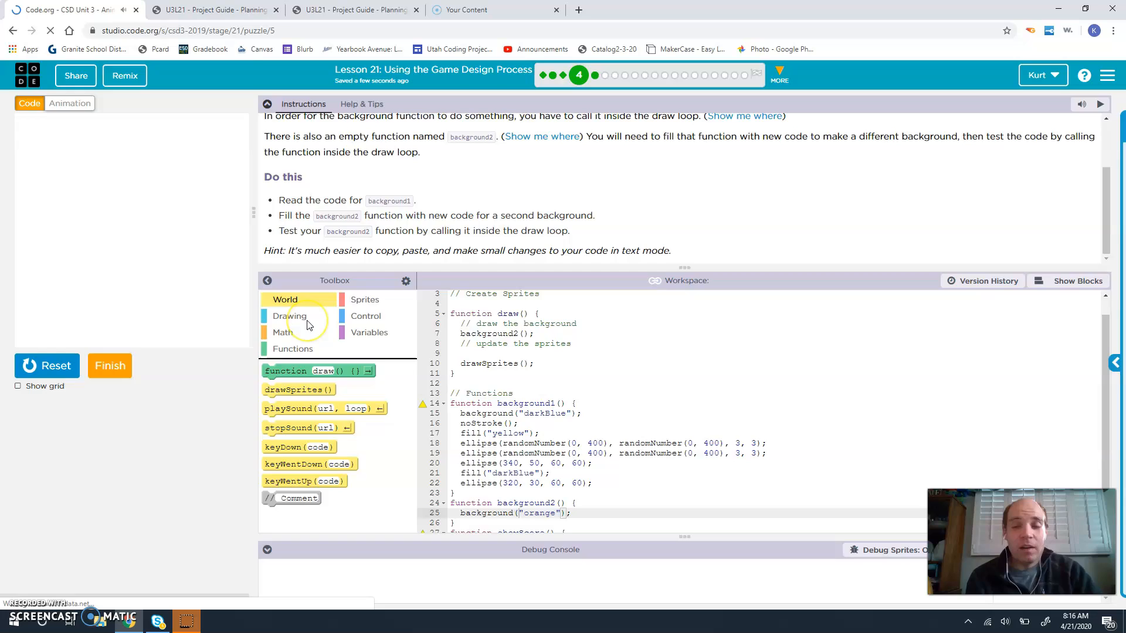